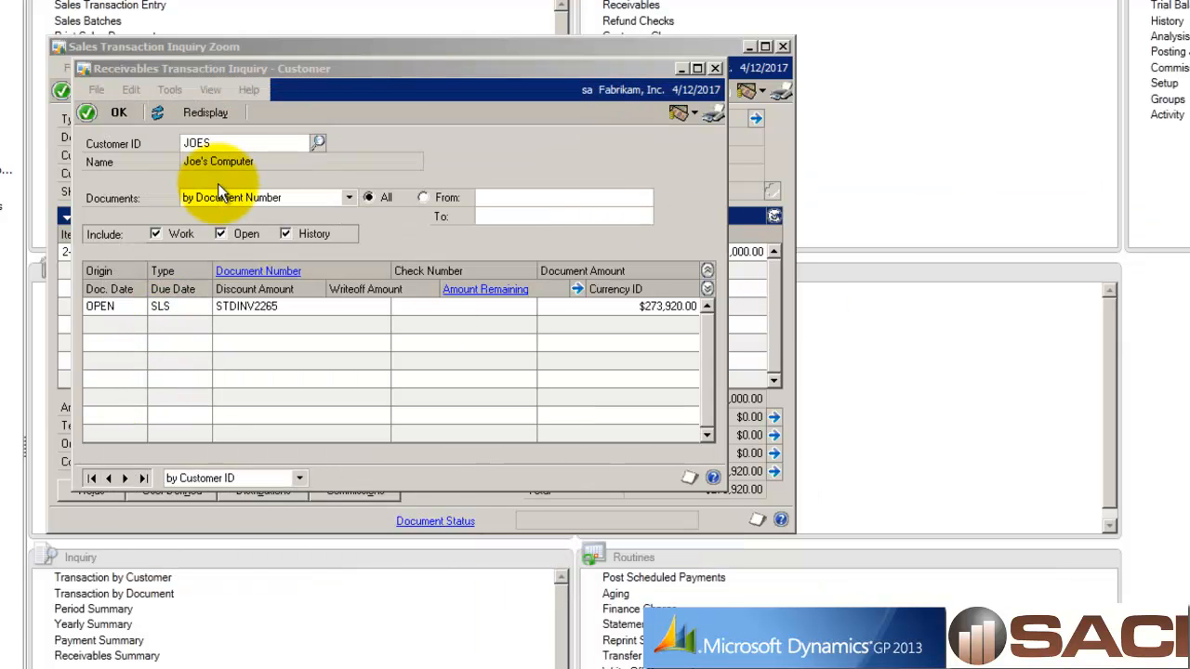
mouse_move(370, 314)
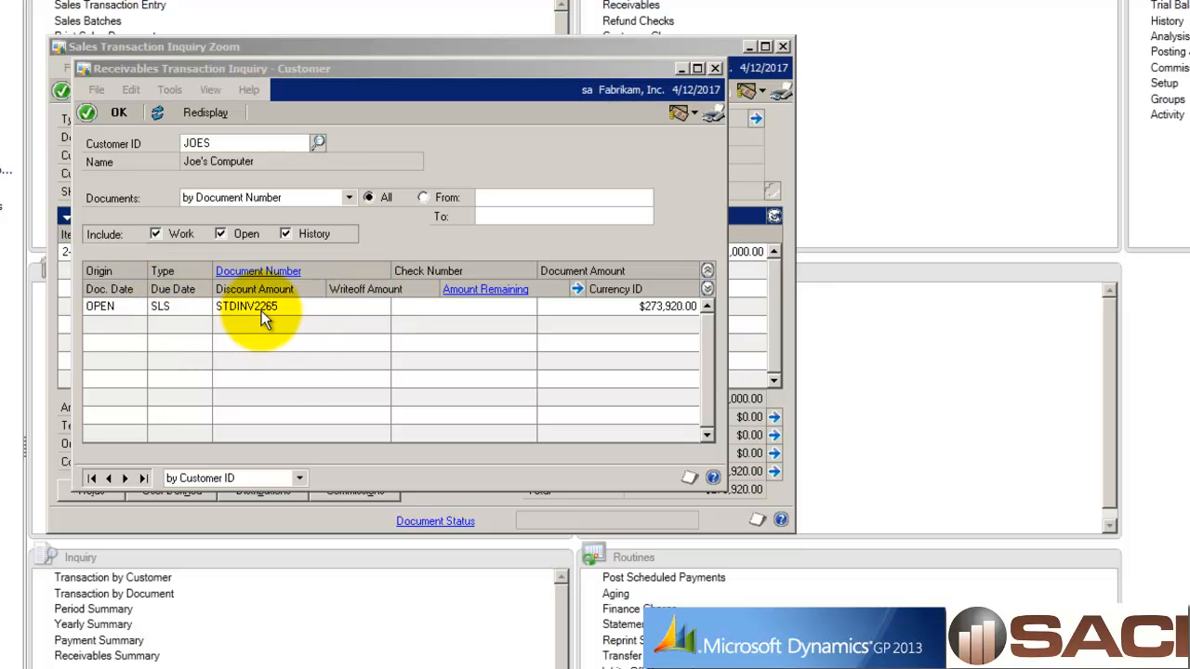
- Zoom into invoice STDINV2265 for customer JOES to review its line item and totals
double_click(247, 305)
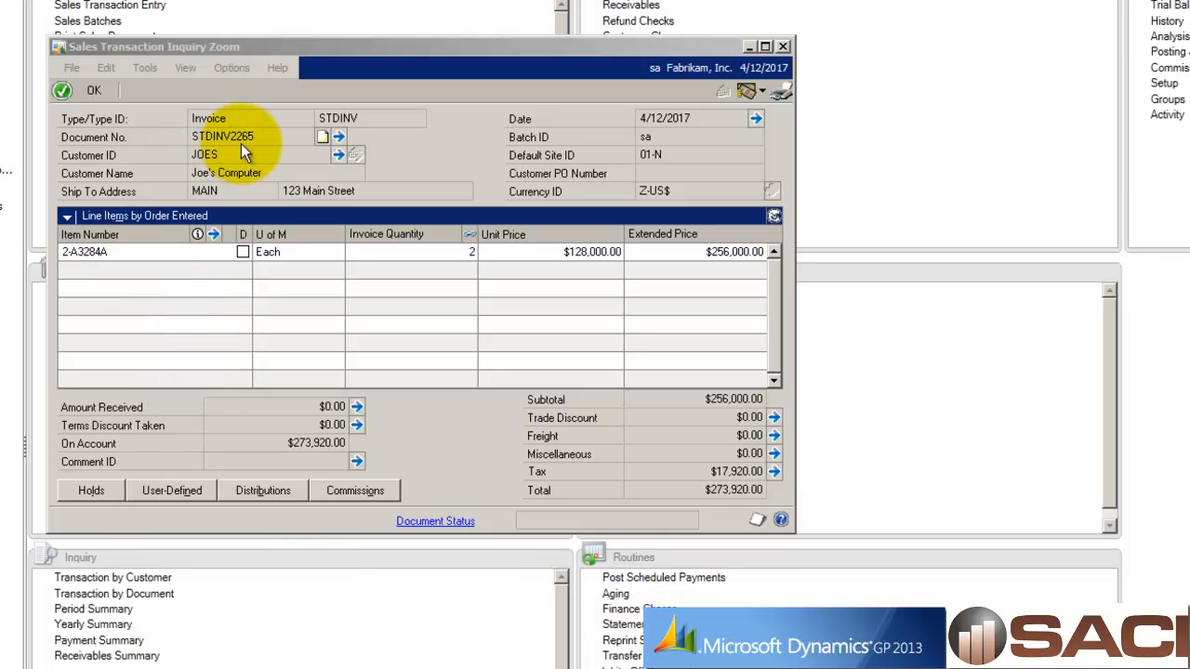
mouse_move(221, 277)
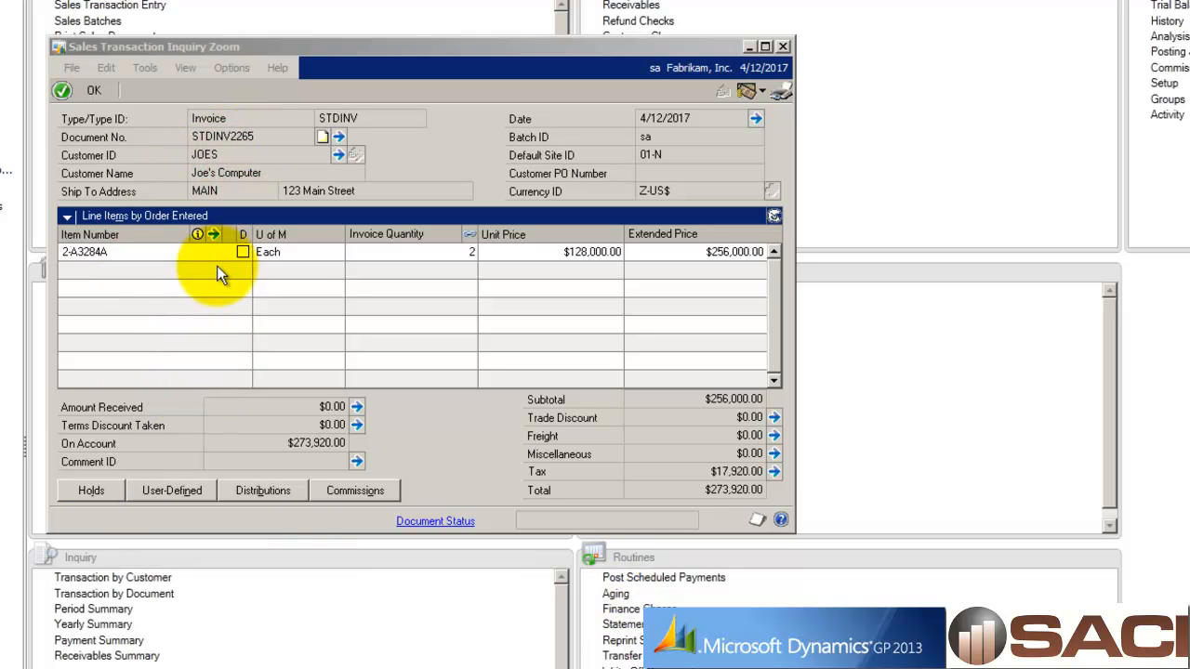
mouse_move(521, 288)
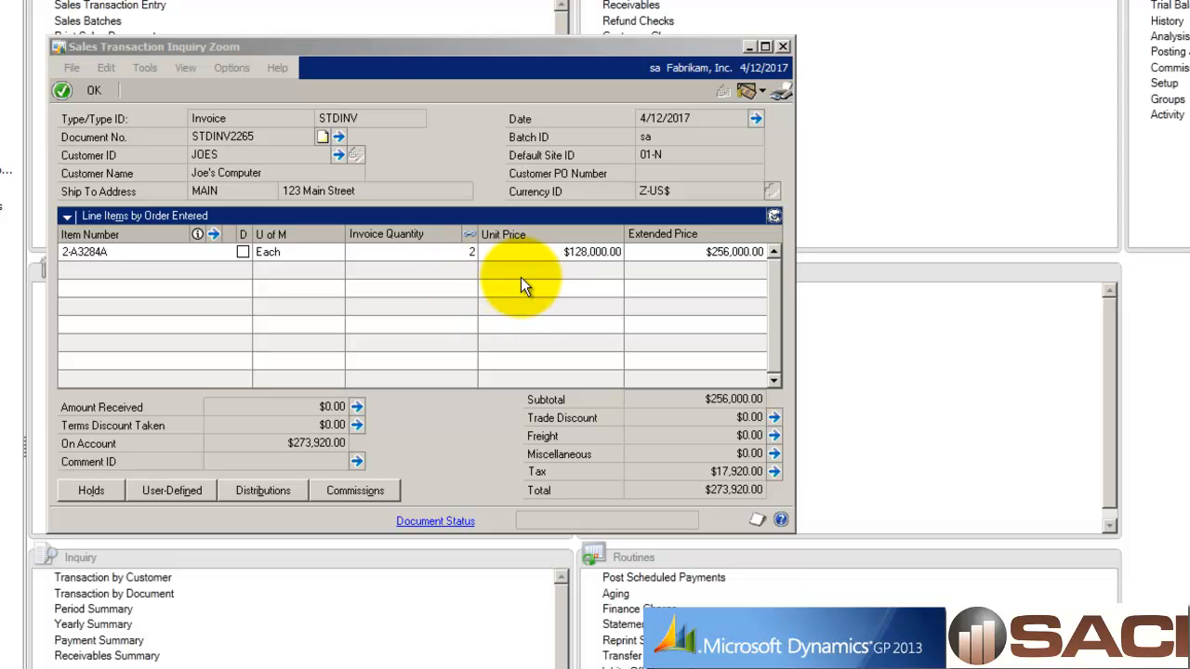
mouse_move(438, 102)
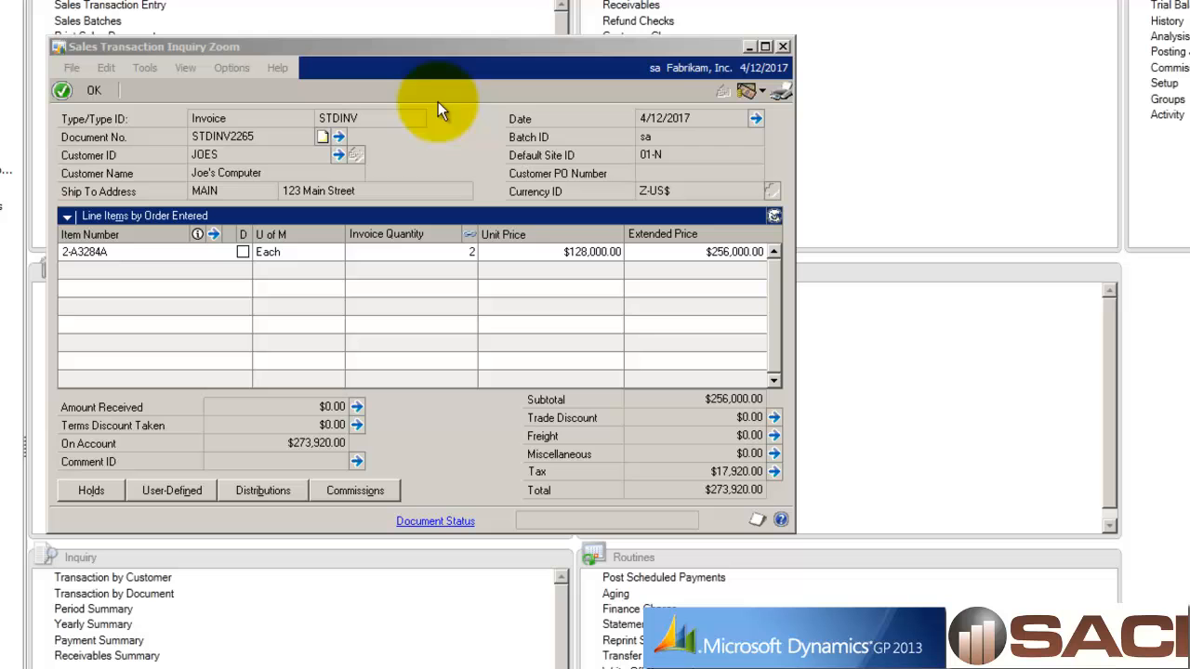
mouse_move(403, 59)
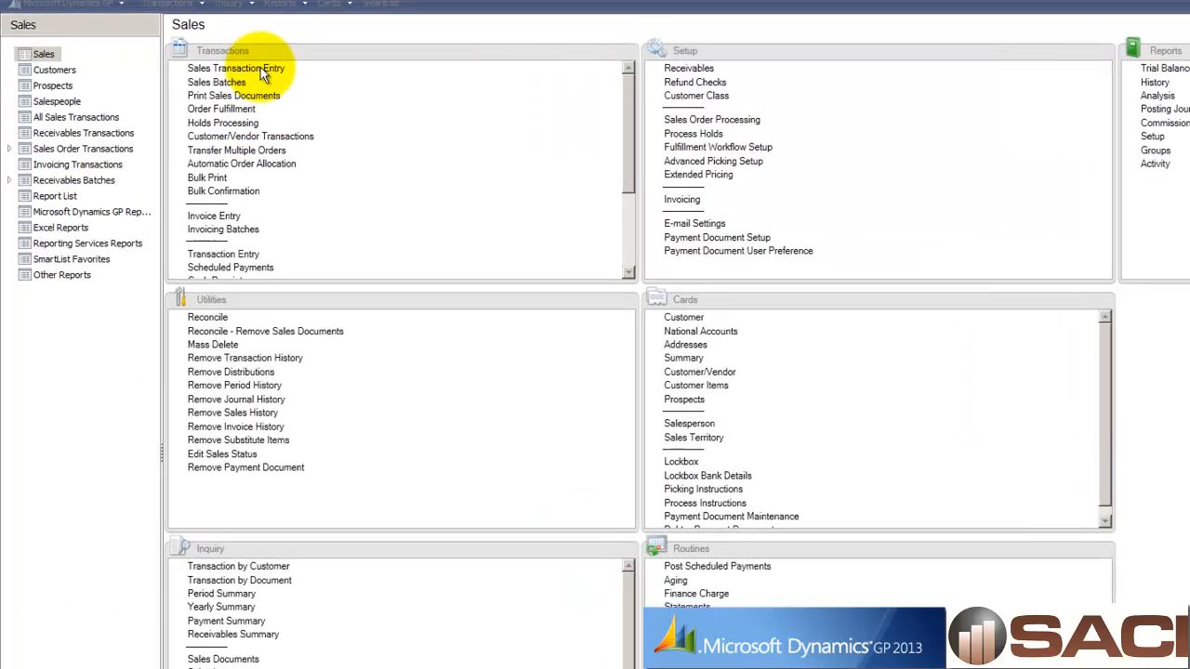
- Start return STDINV2266 for customer JOES with item 2-A3284A at $128,000
left_click(236, 69)
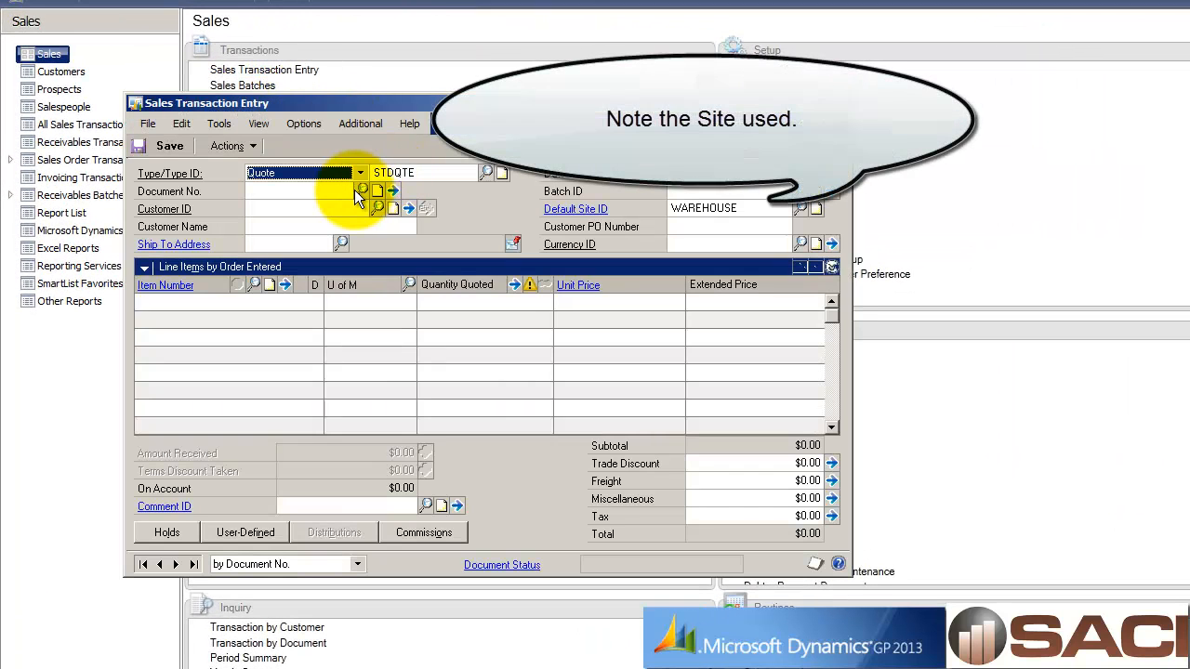
left_click(361, 173)
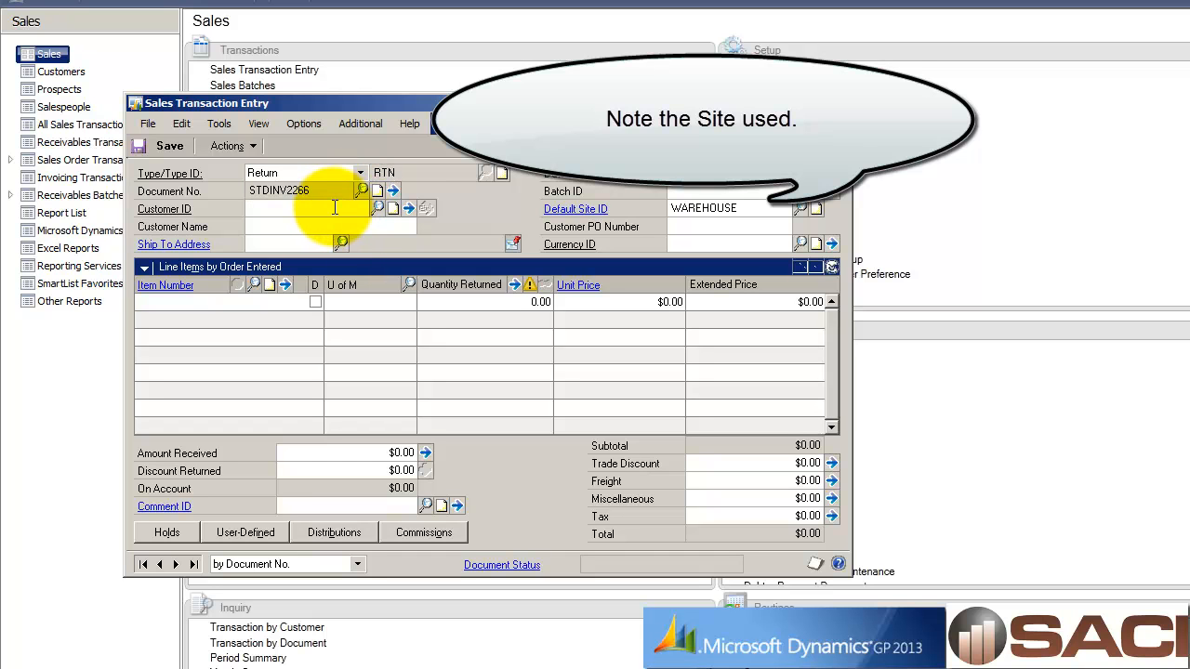
type("JOES")
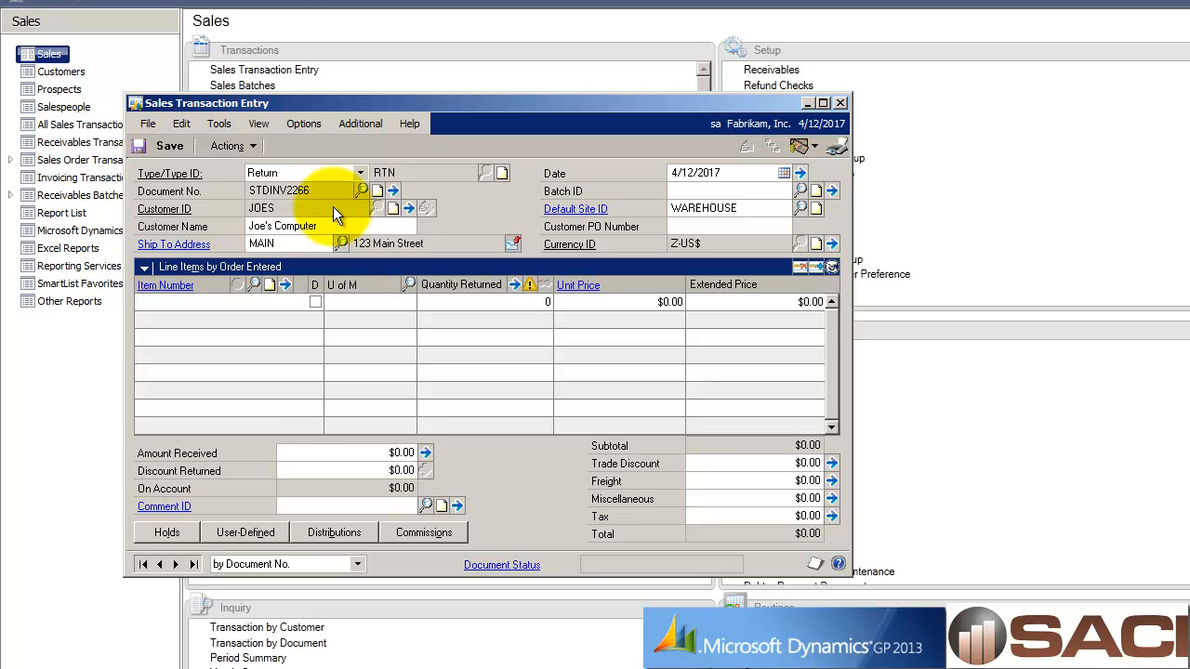
type("2A3284A")
type("1")
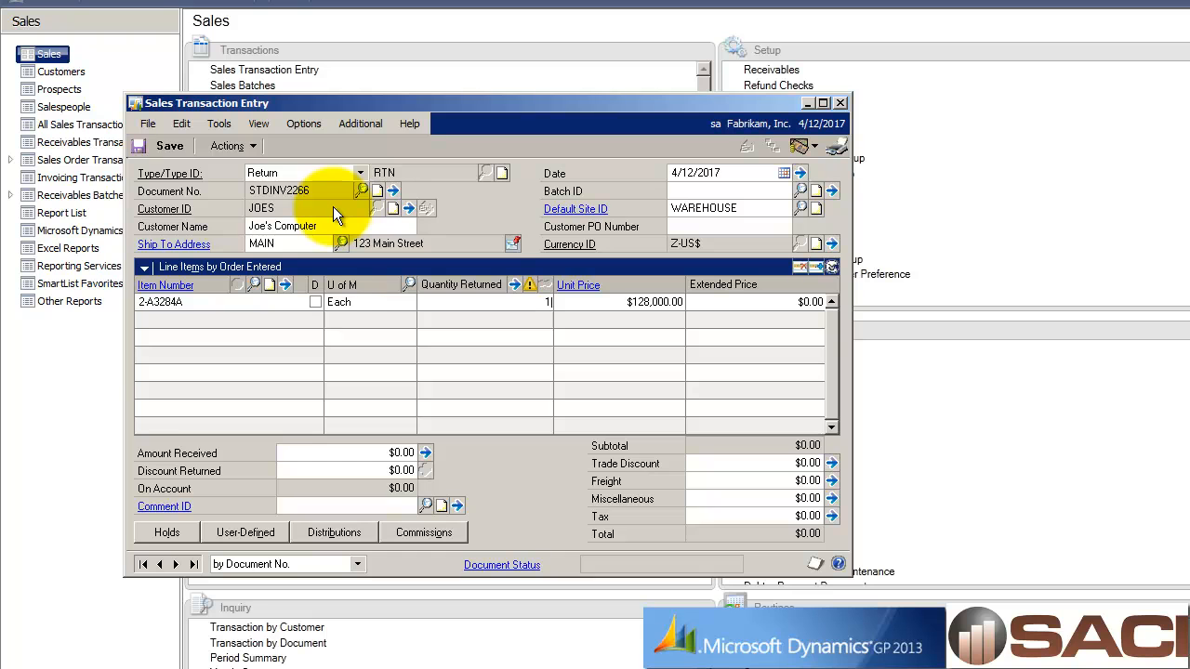
left_click(513, 284)
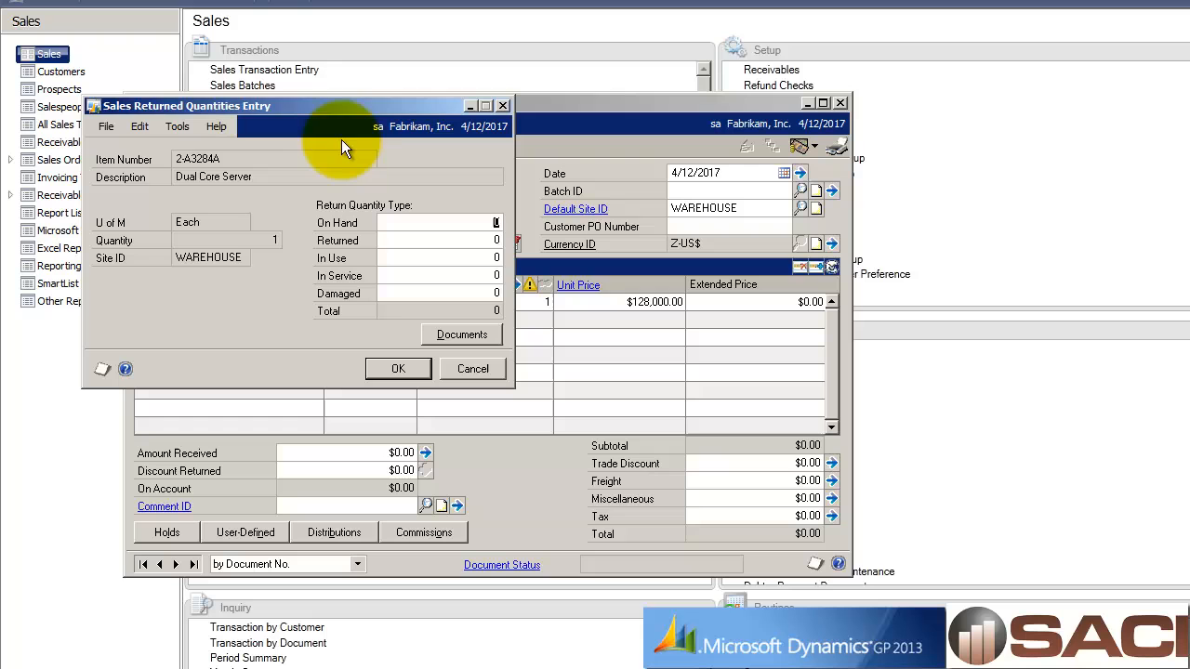
mouse_move(424, 177)
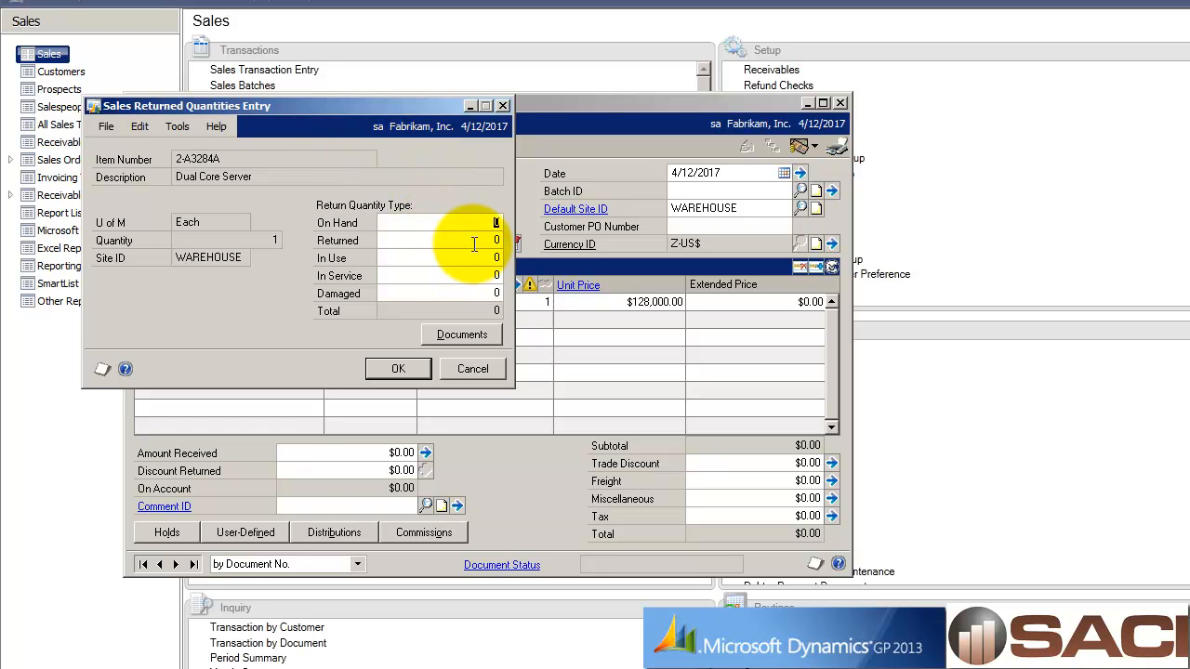
type("1")
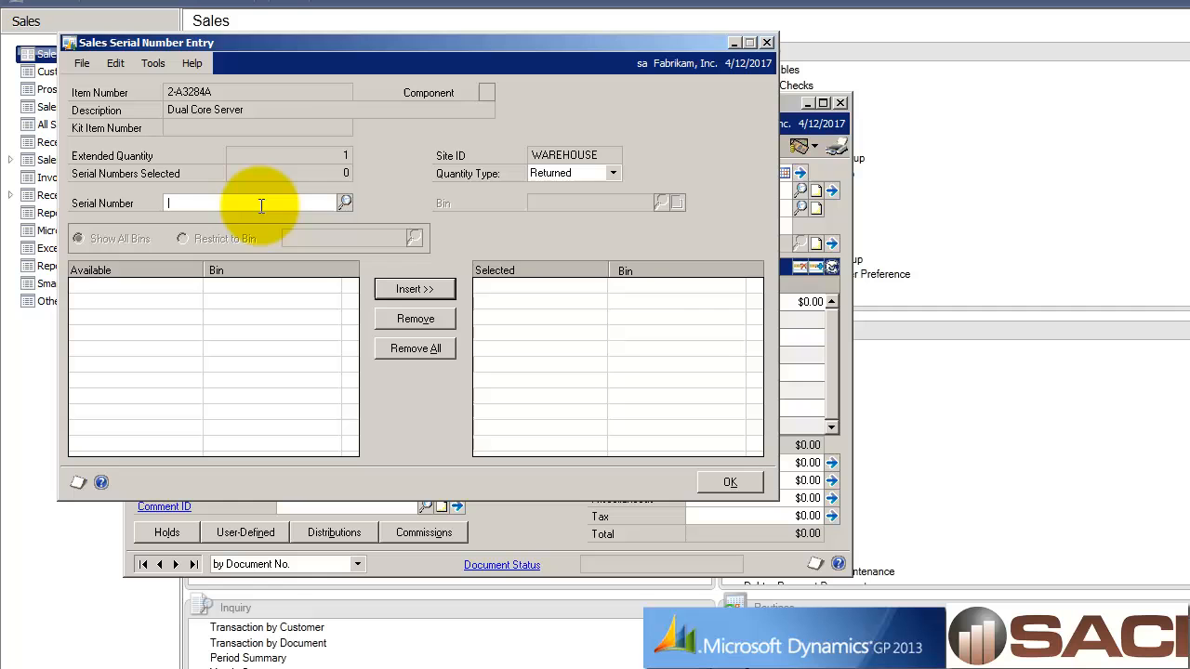
left_click(346, 203)
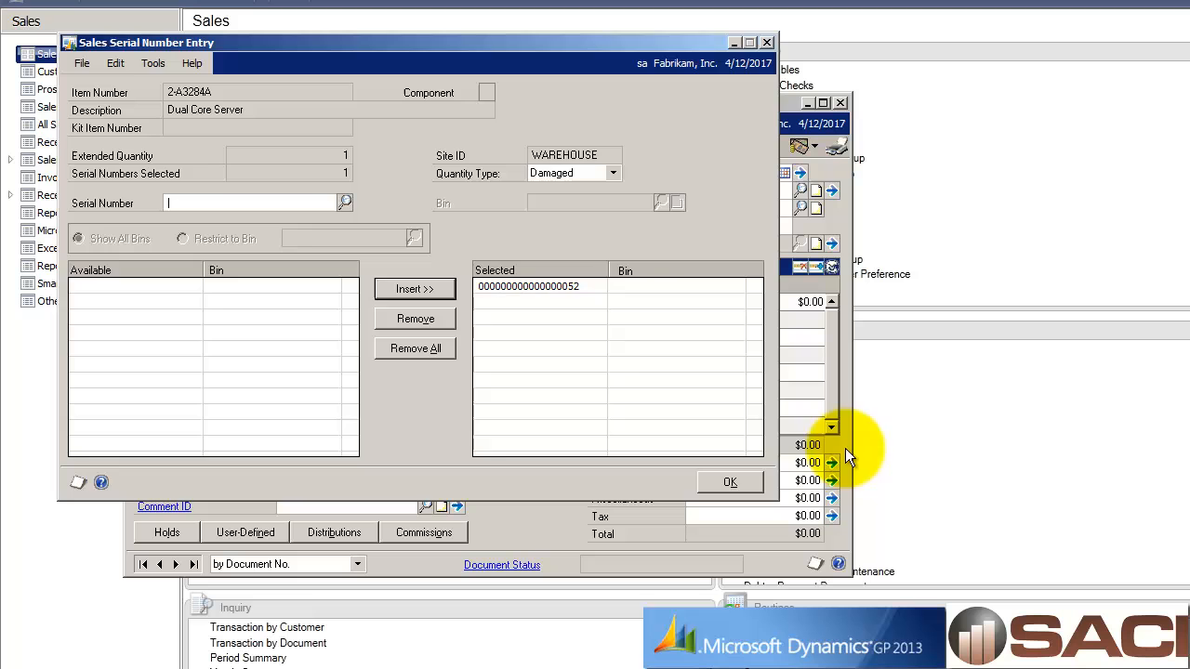
left_click(729, 481)
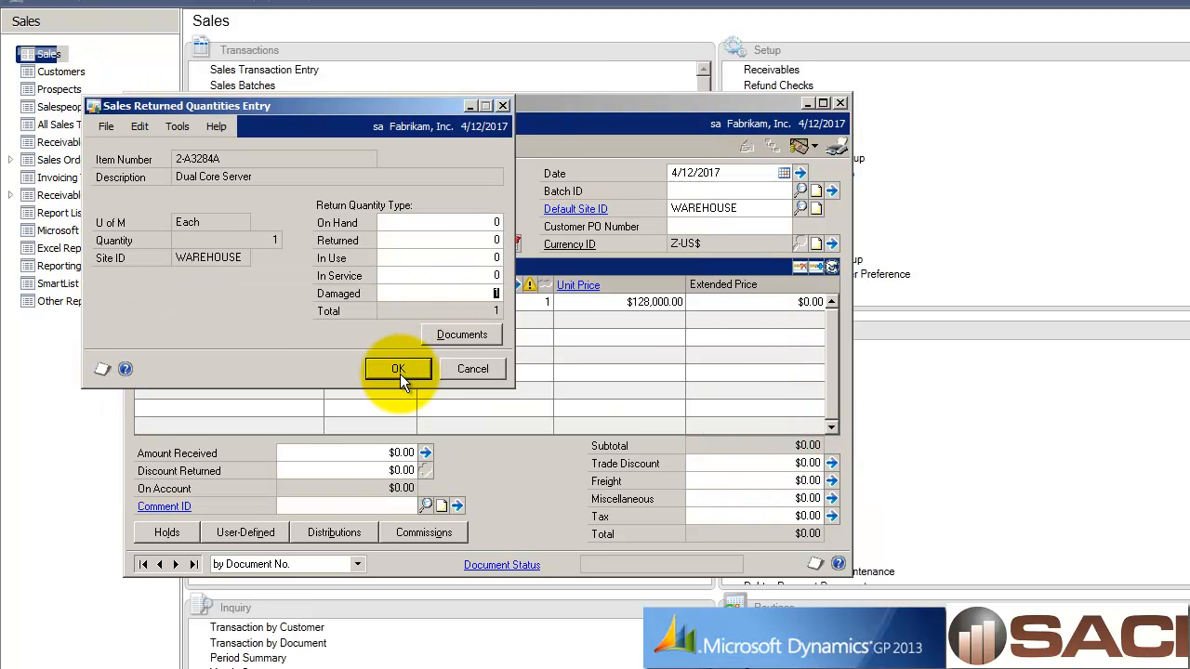
left_click(398, 368)
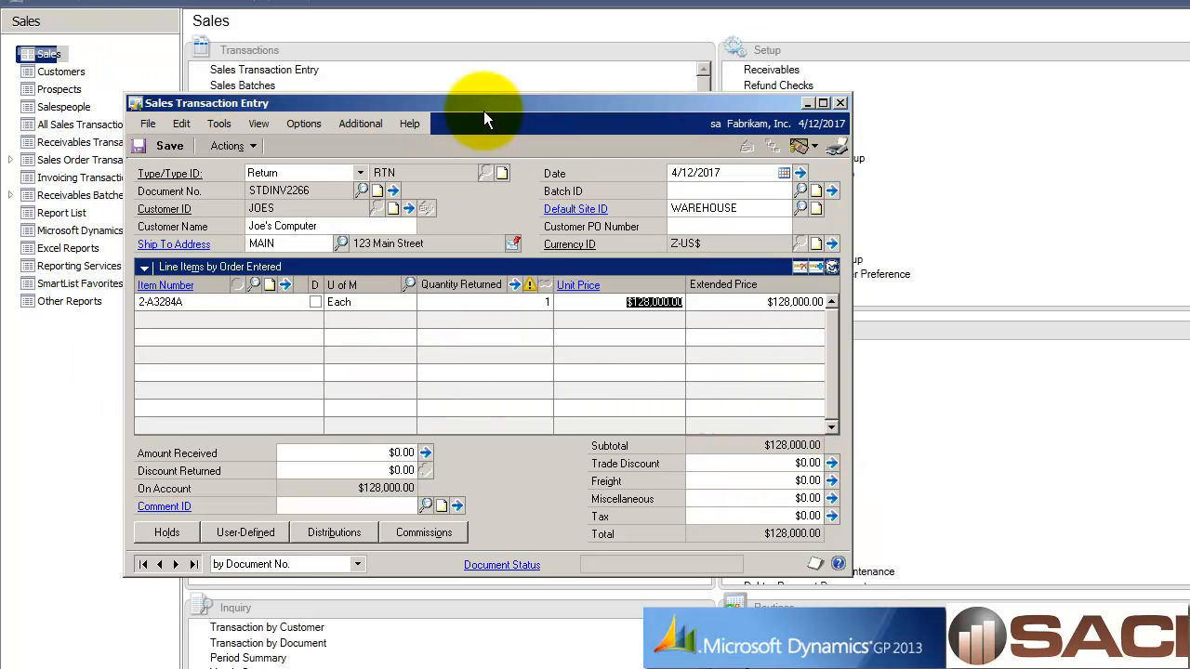
- Post return STDINV2266 without printing, then redisplay JOES transactions showing STDINV2265 at $273,920
left_click(228, 145)
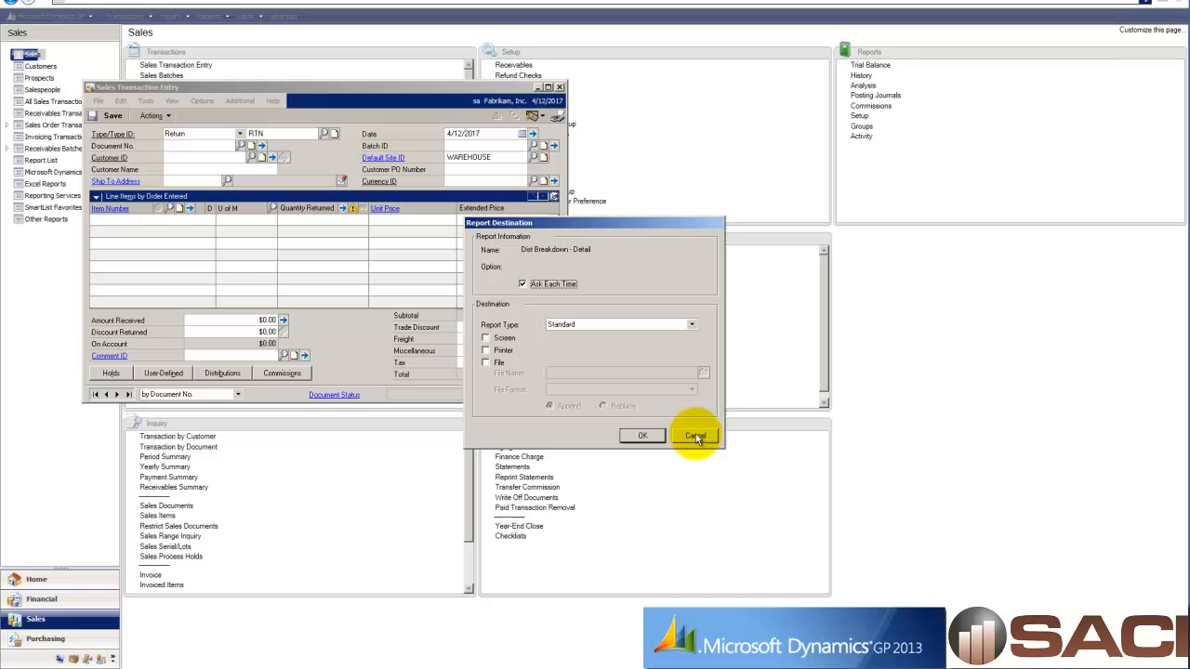
left_click(696, 435)
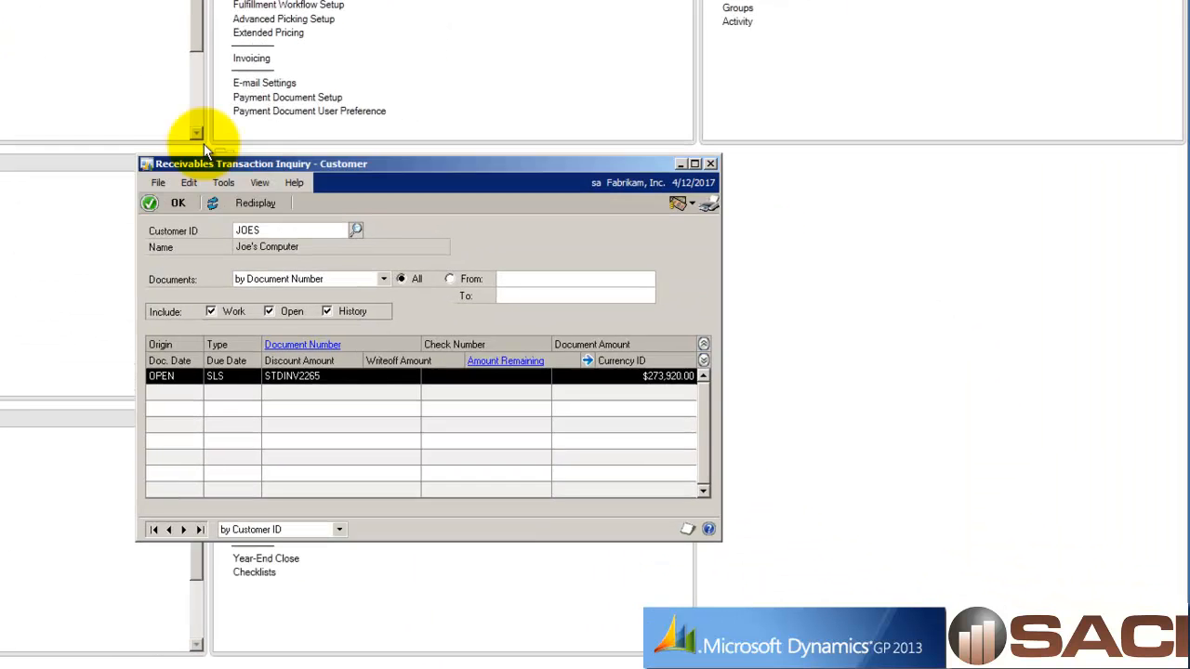
left_click_drag(251, 164, 196, 59)
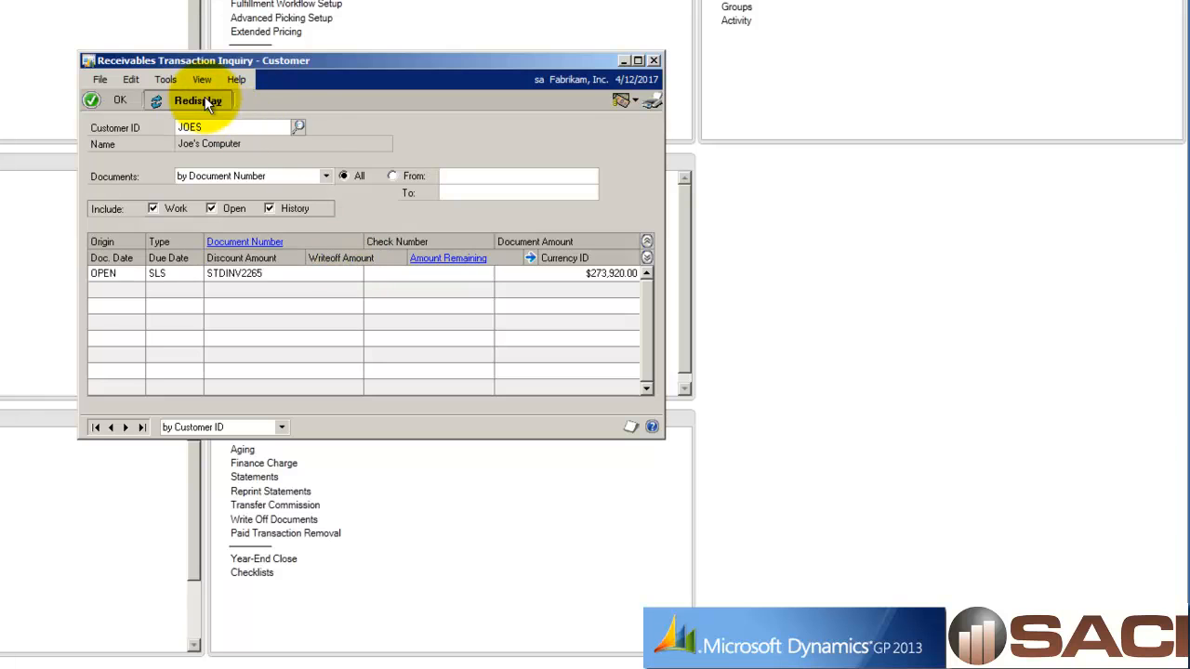
left_click(197, 100)
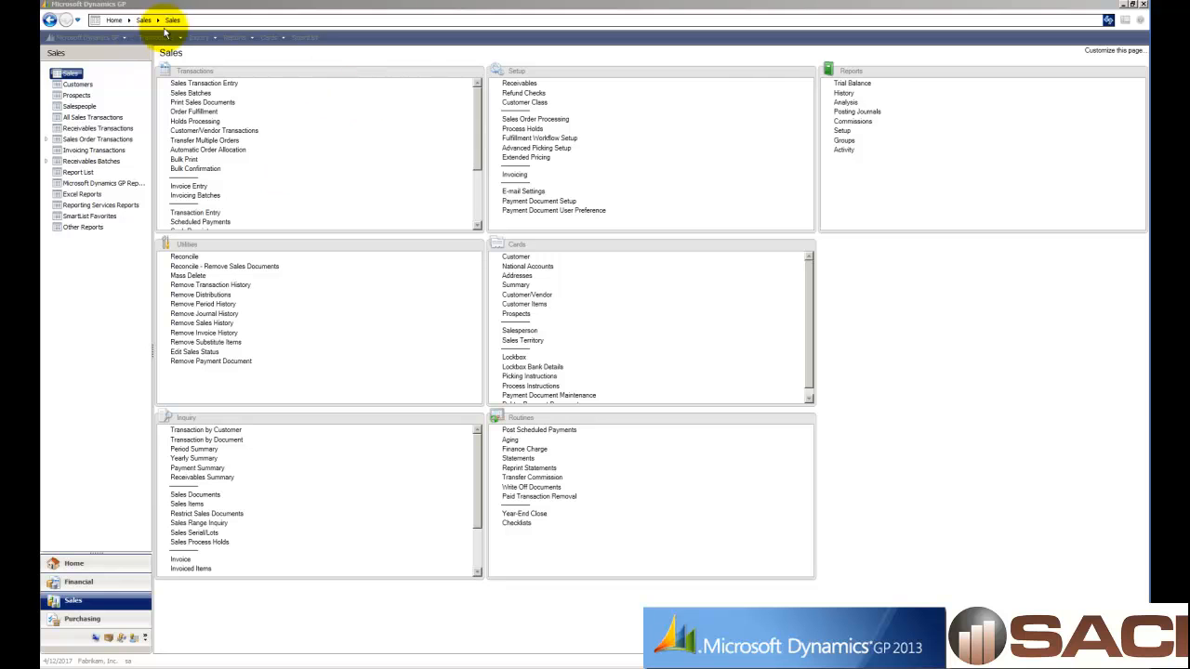
- Confirm item 2-A3284A shows one damaged unit at site WAREHOUSE in Item Inquiry
left_click(201, 37)
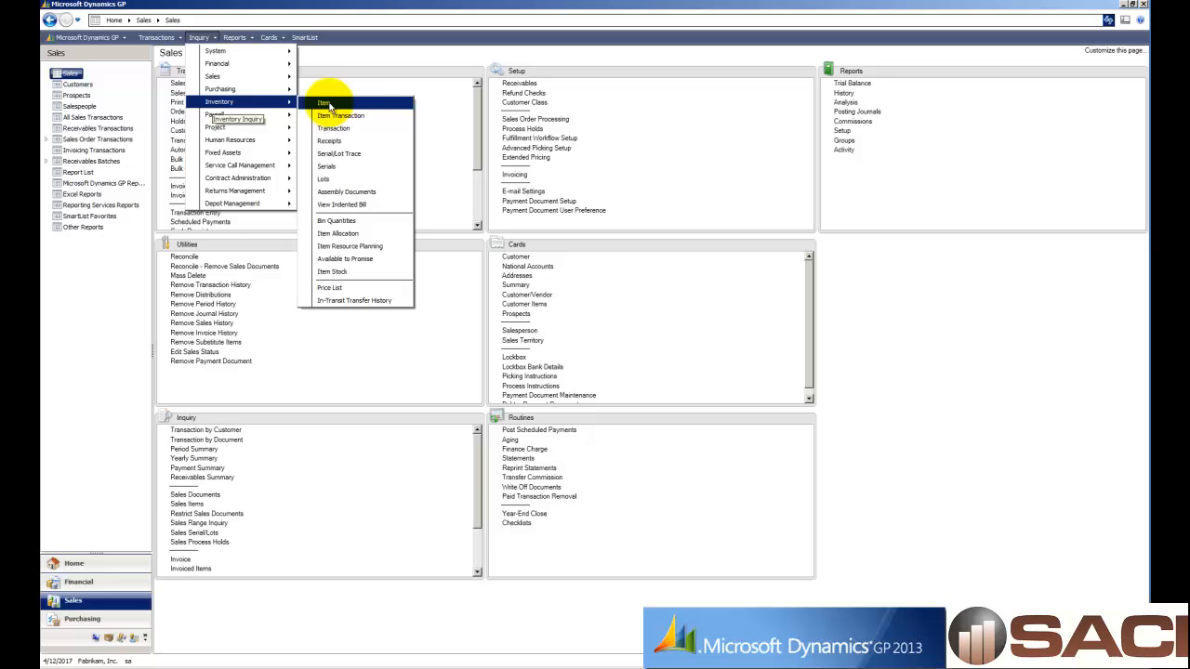
left_click(323, 102)
type("2-A3284A")
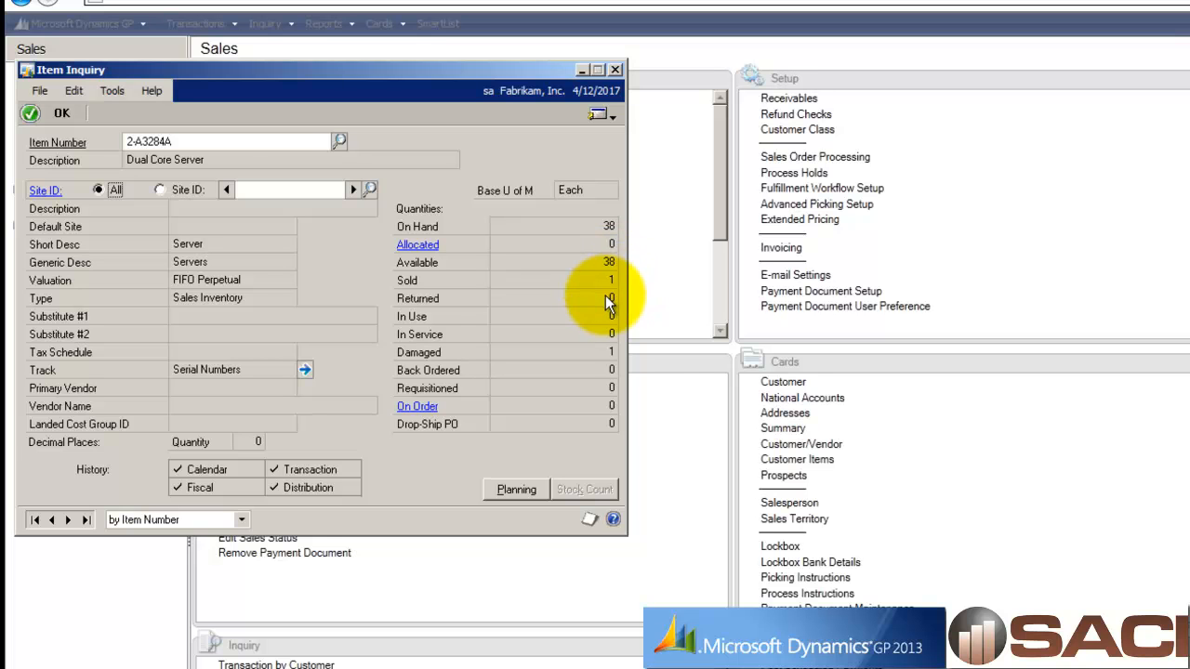
mouse_move(610, 374)
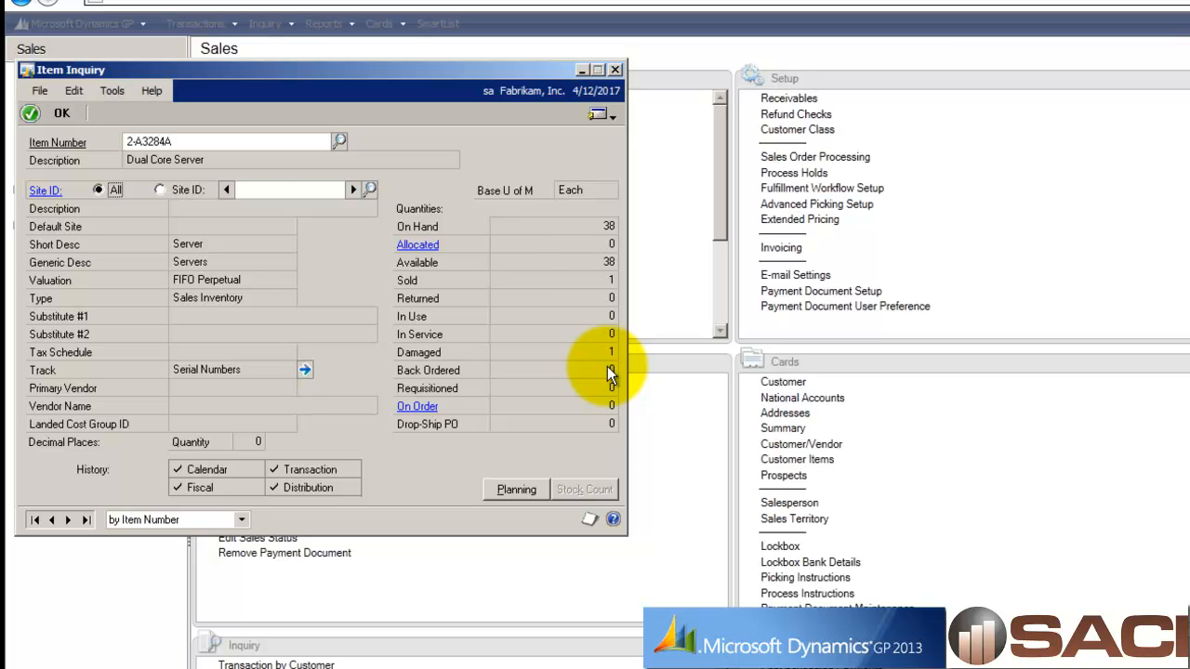
left_click(160, 190)
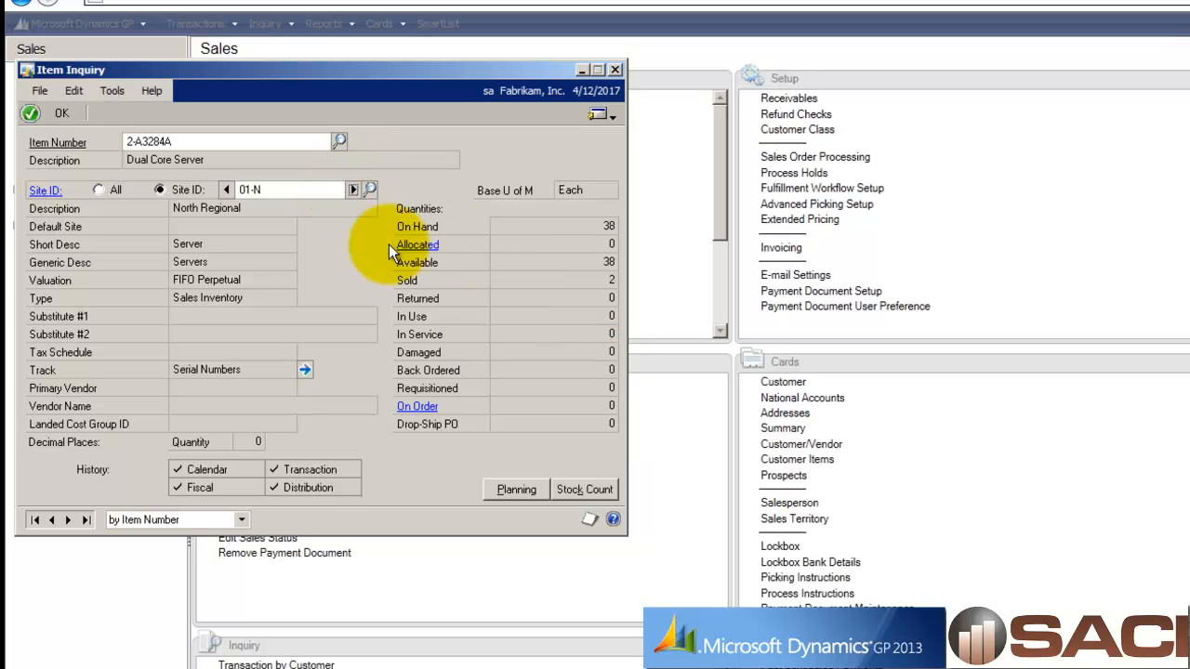
mouse_move(562, 316)
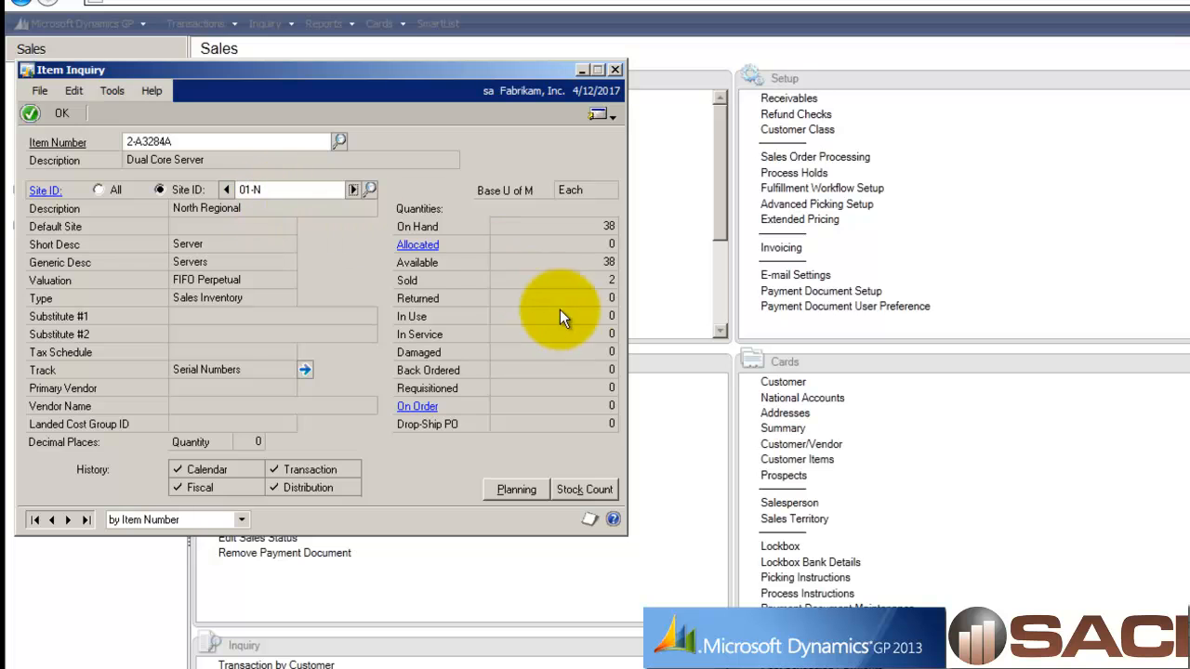
mouse_move(354, 214)
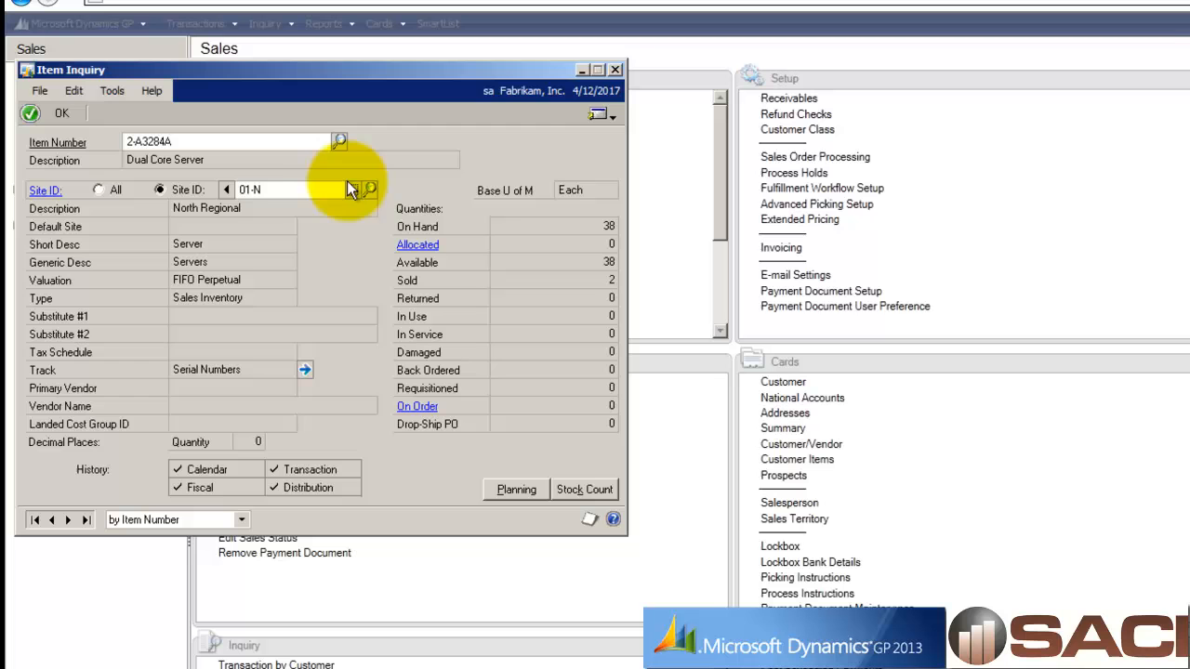
type("W")
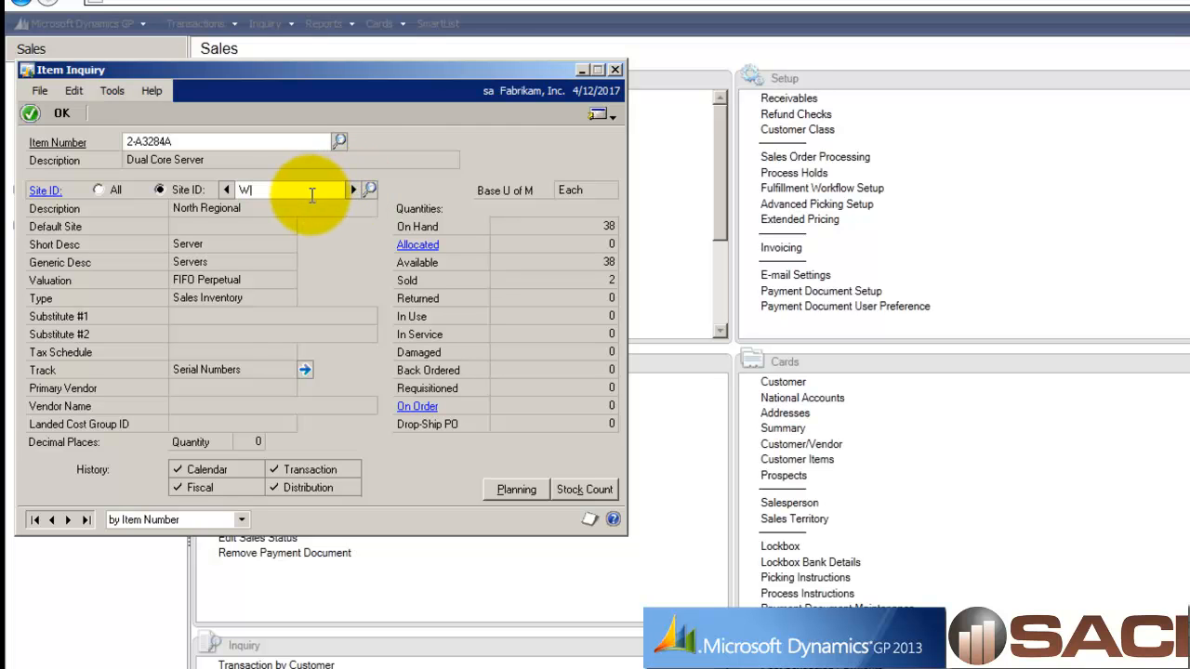
type("WAREHOUSE")
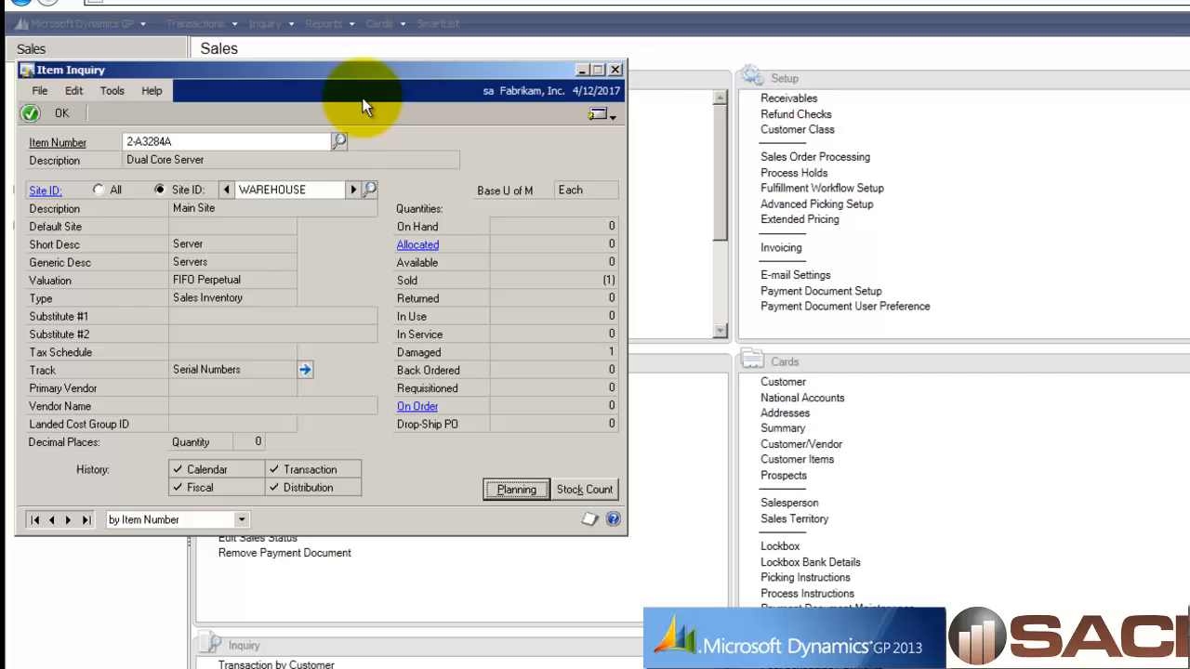
left_click(614, 70)
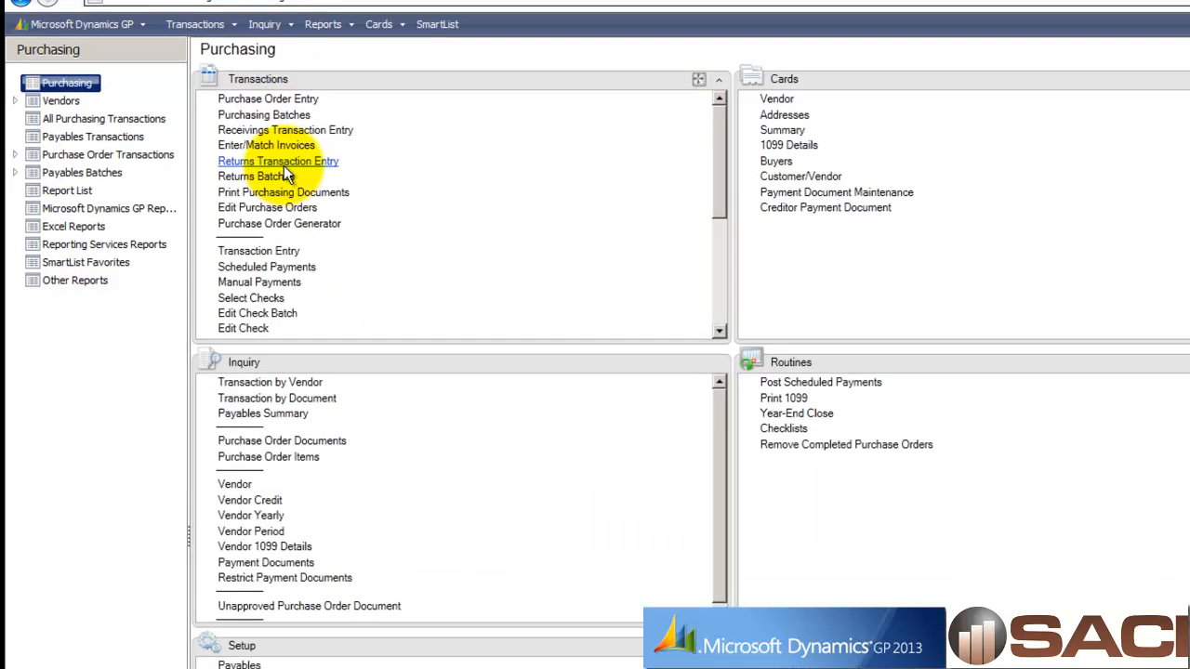
- Start a purchasing return with type Inventory w/Credit
left_click(277, 160)
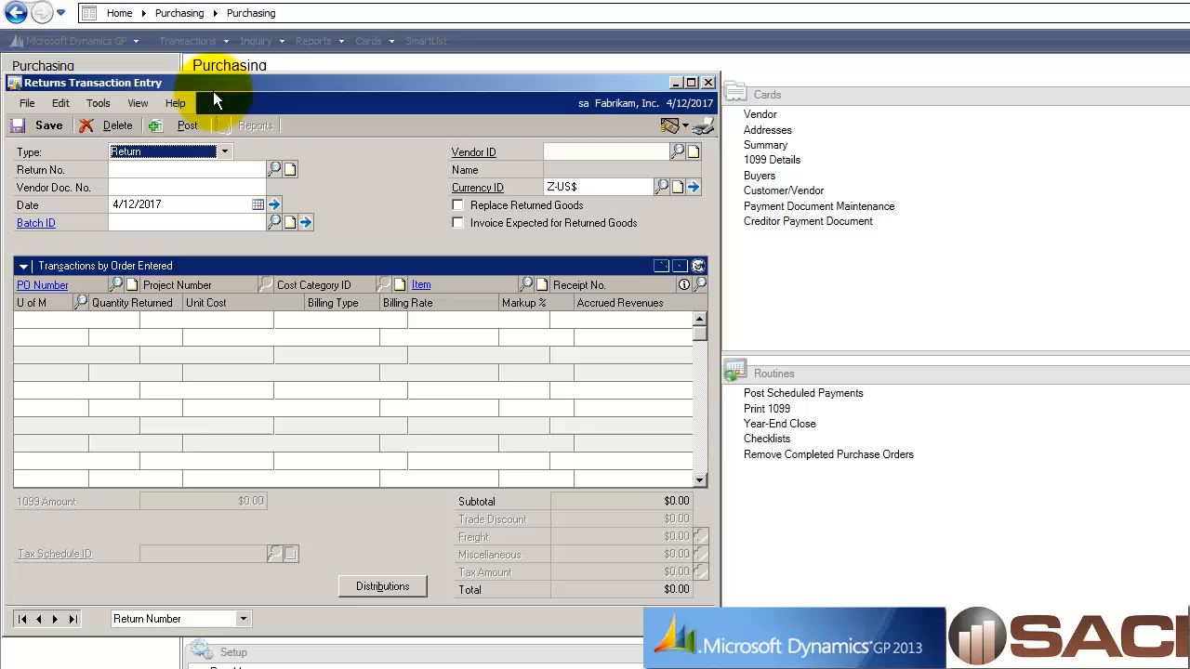
left_click(225, 151)
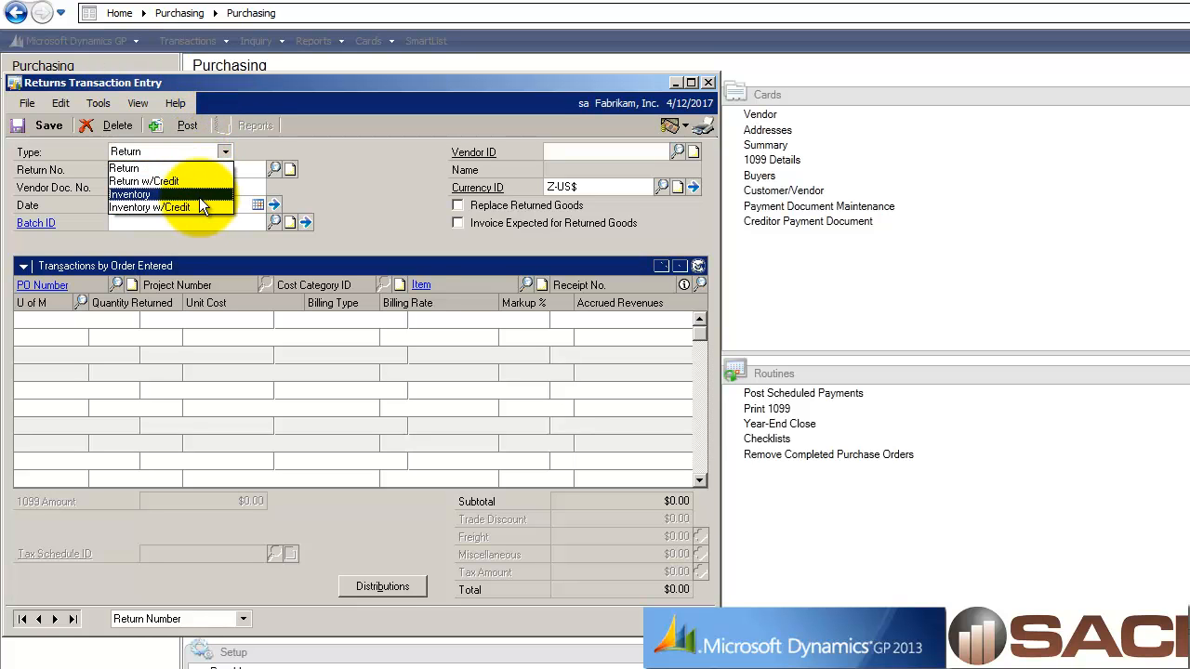
mouse_move(203, 208)
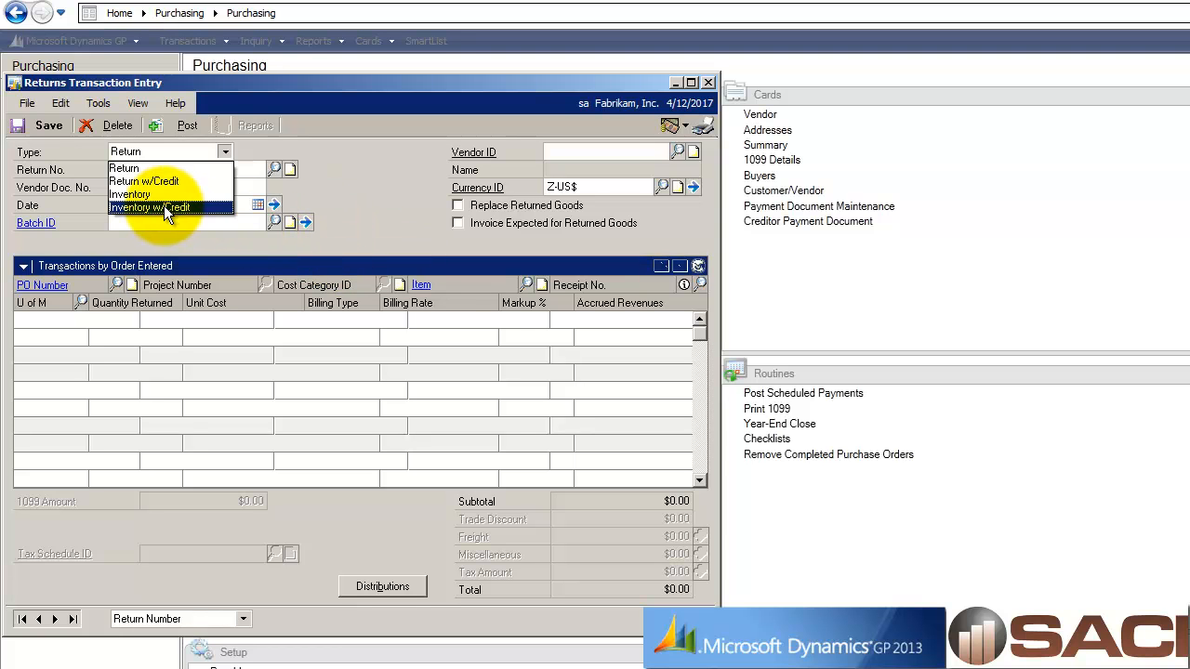
left_click(148, 208)
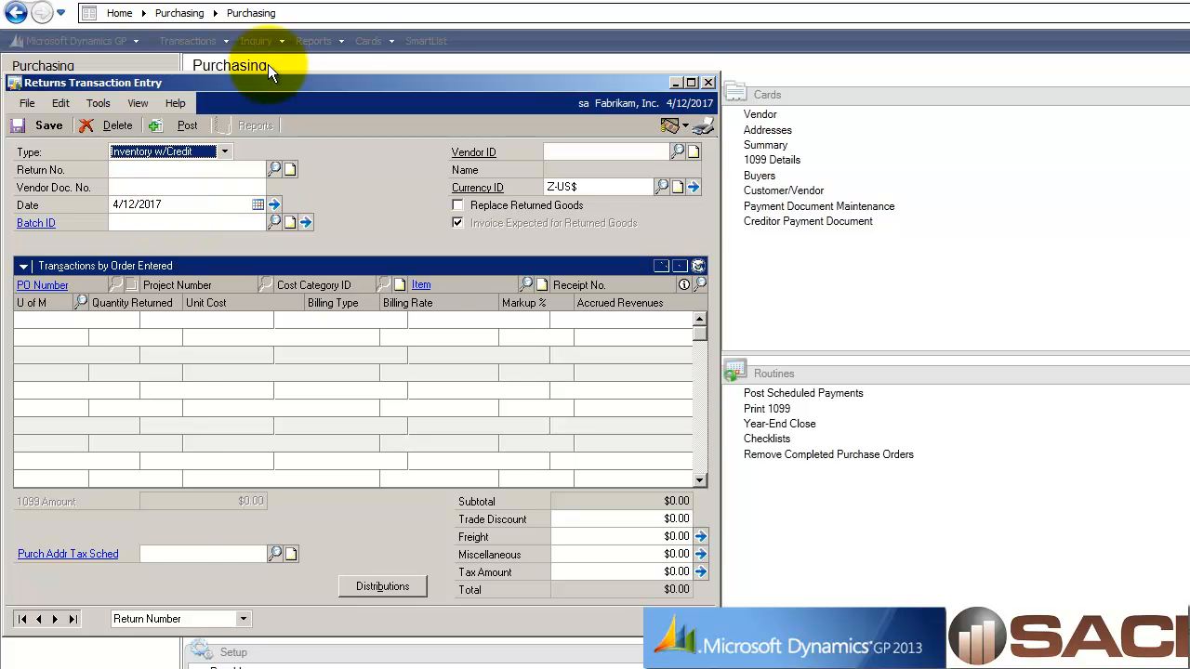
left_click(257, 41)
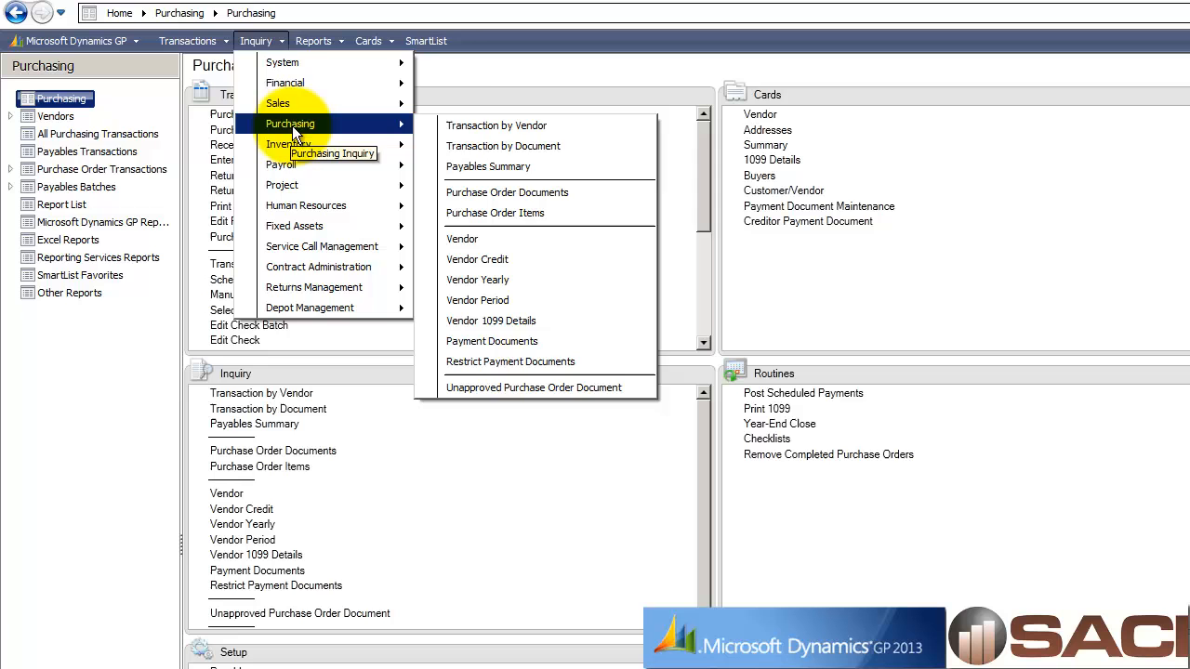
- Review vendor COWLEYEN0008's transactions, open invoice 1001 at $2,560,000, by vendor inquiry
left_click(497, 125)
type("C")
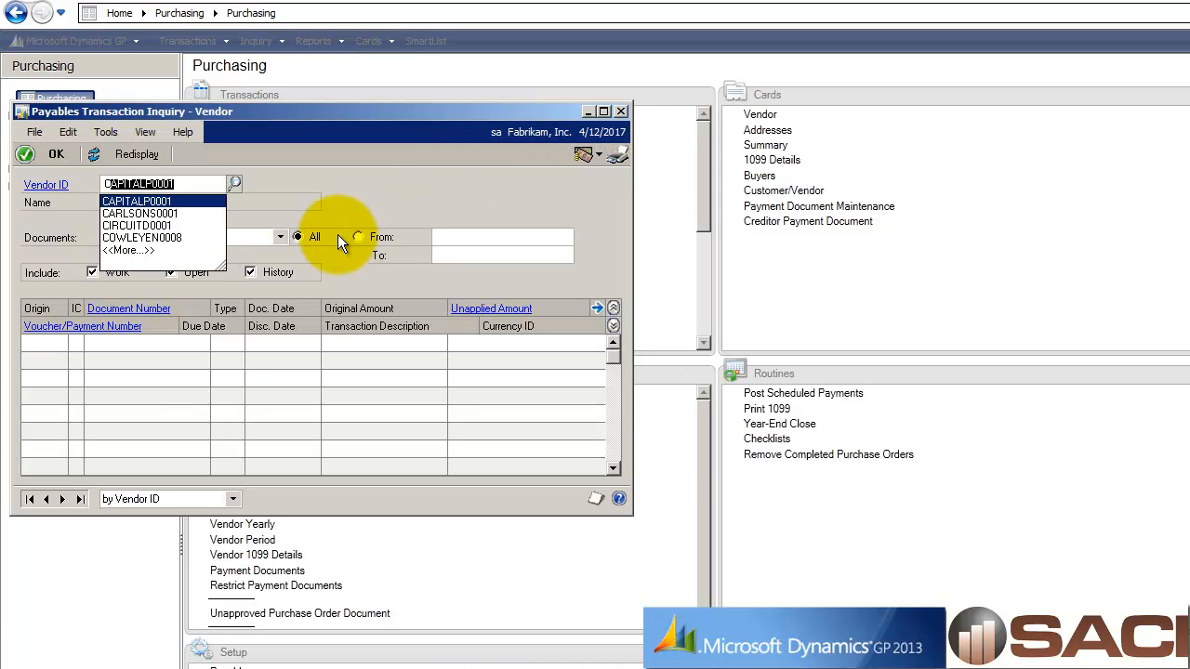
left_click(141, 238)
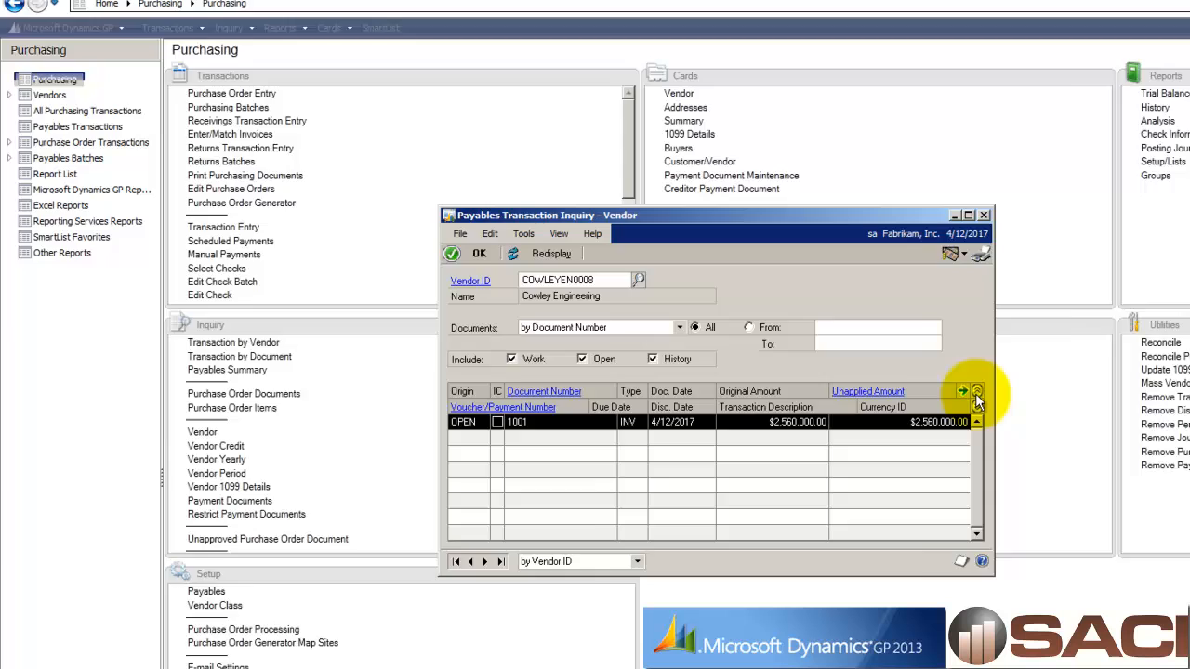
left_click(984, 215)
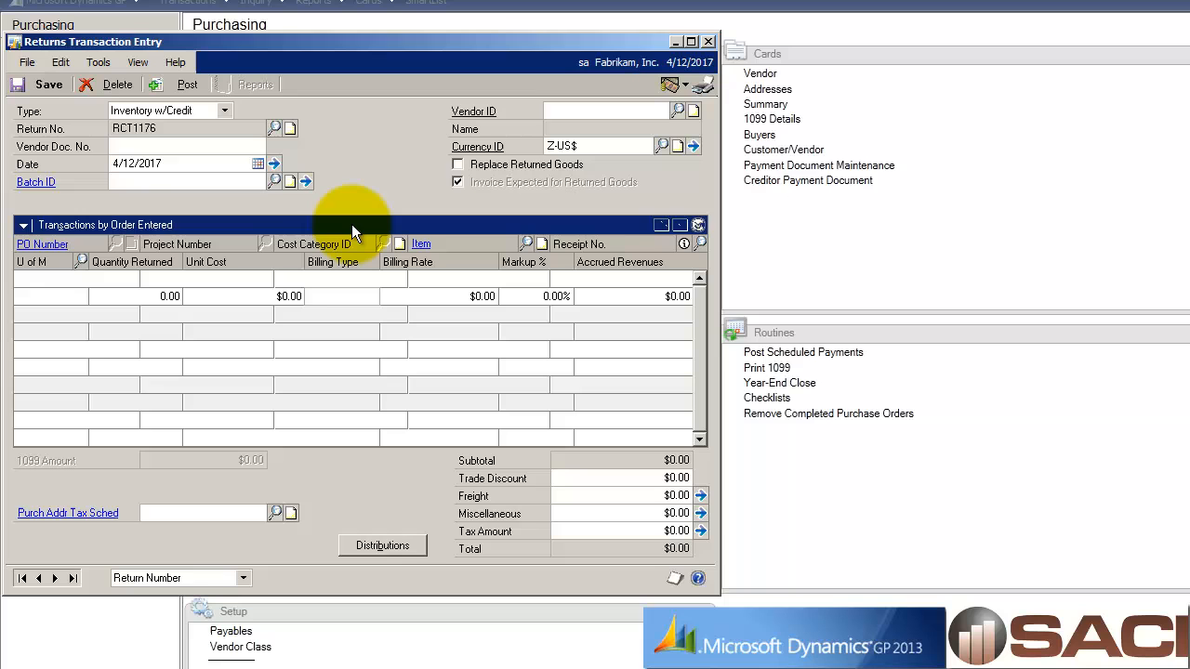
- Give return RCT1176 document RMA1002, vendor COWLEYEN0008 and item 2-A3284A, listing its receipts
type("RMA1002")
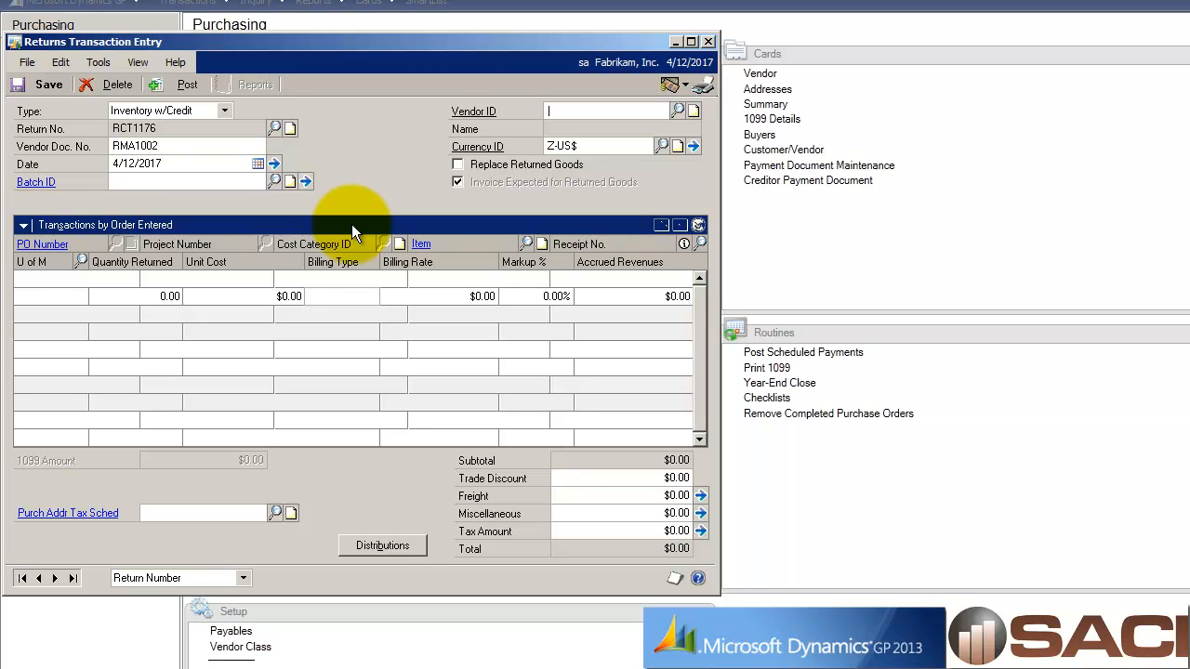
type("CO")
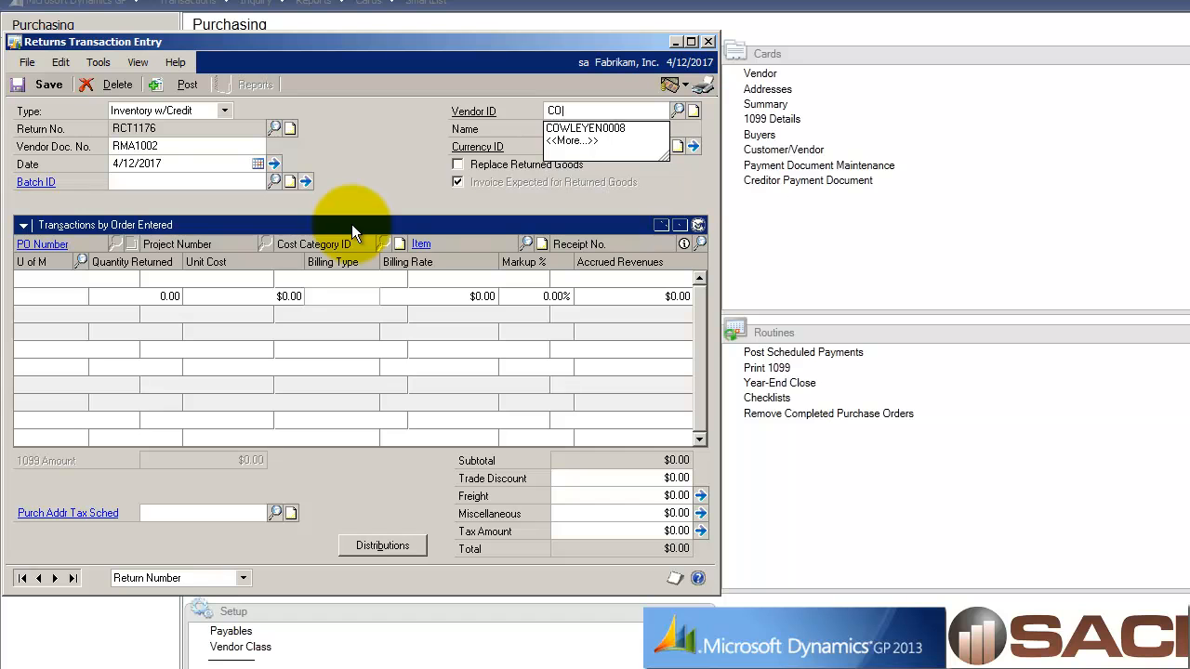
left_click(605, 127)
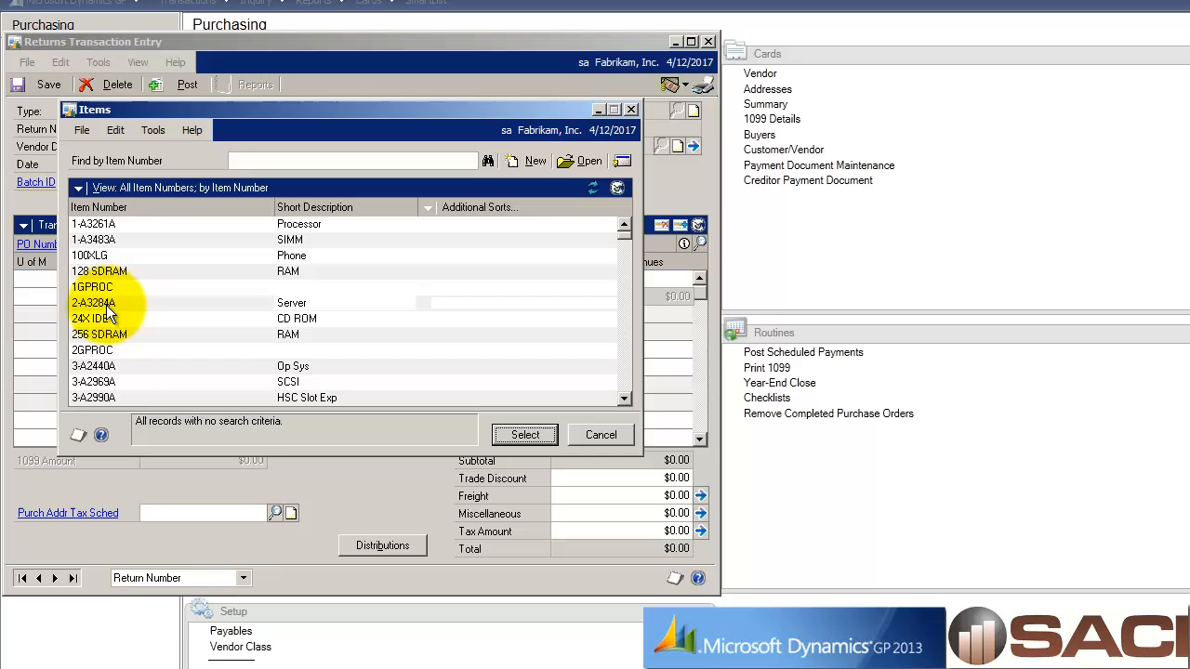
left_click(525, 435)
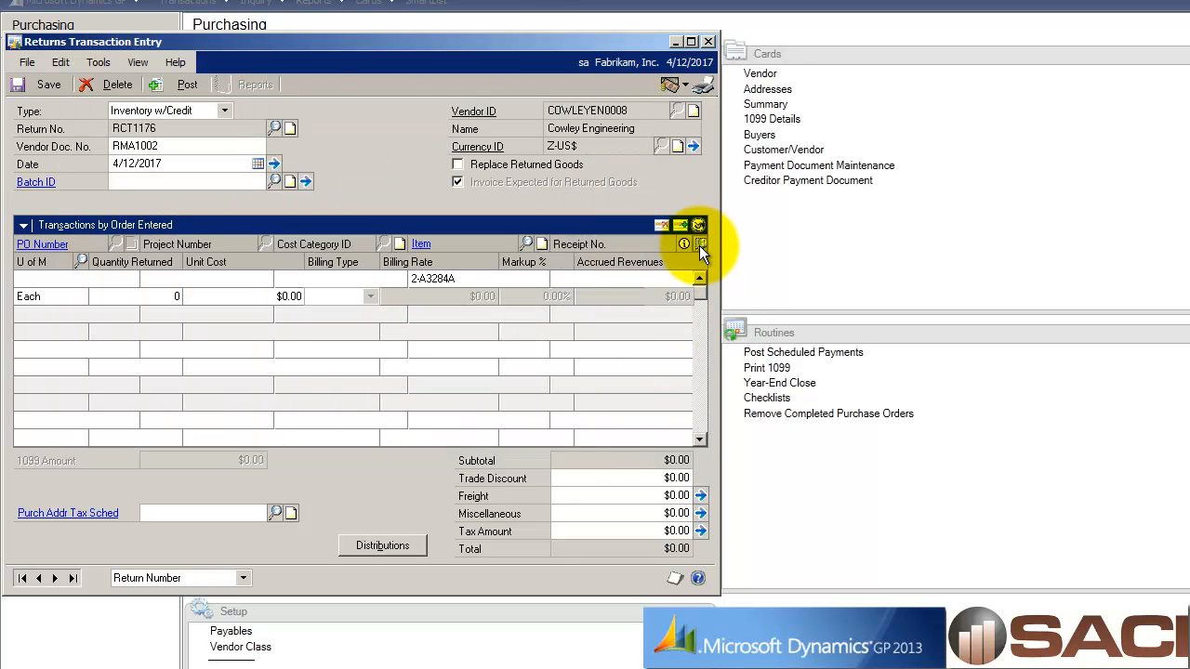
left_click(684, 244)
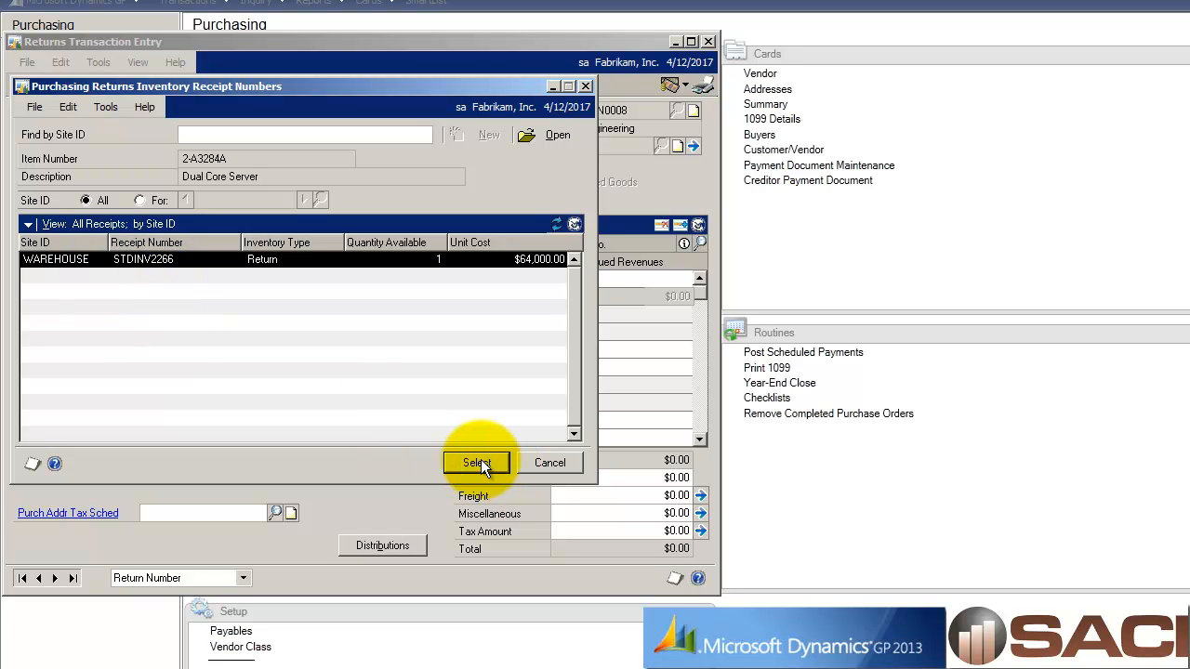
- Use receipt STDINV2266 on the return line: quantity 1 at $64,000
left_click(476, 463)
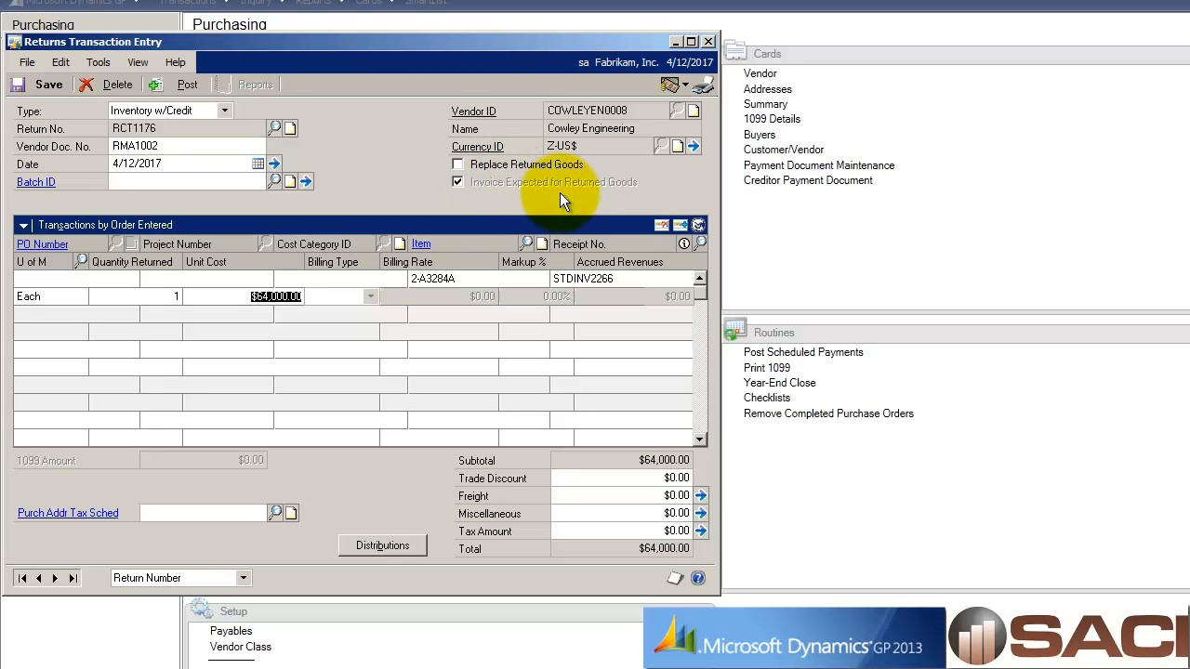
mouse_move(331, 190)
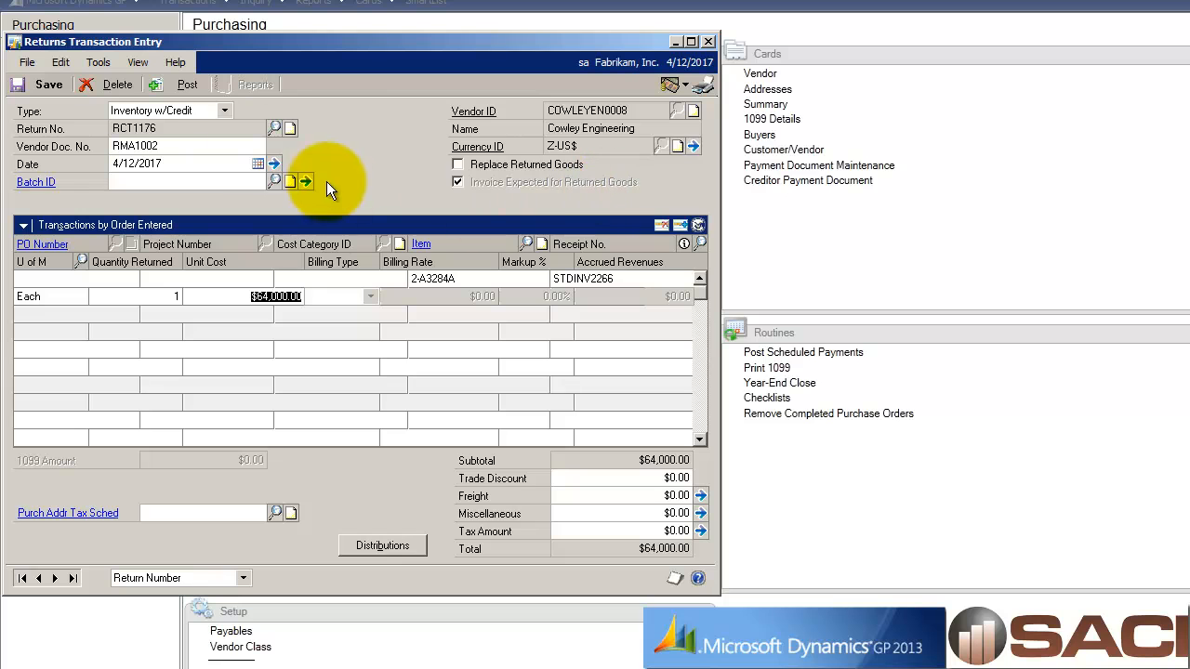
mouse_move(512, 195)
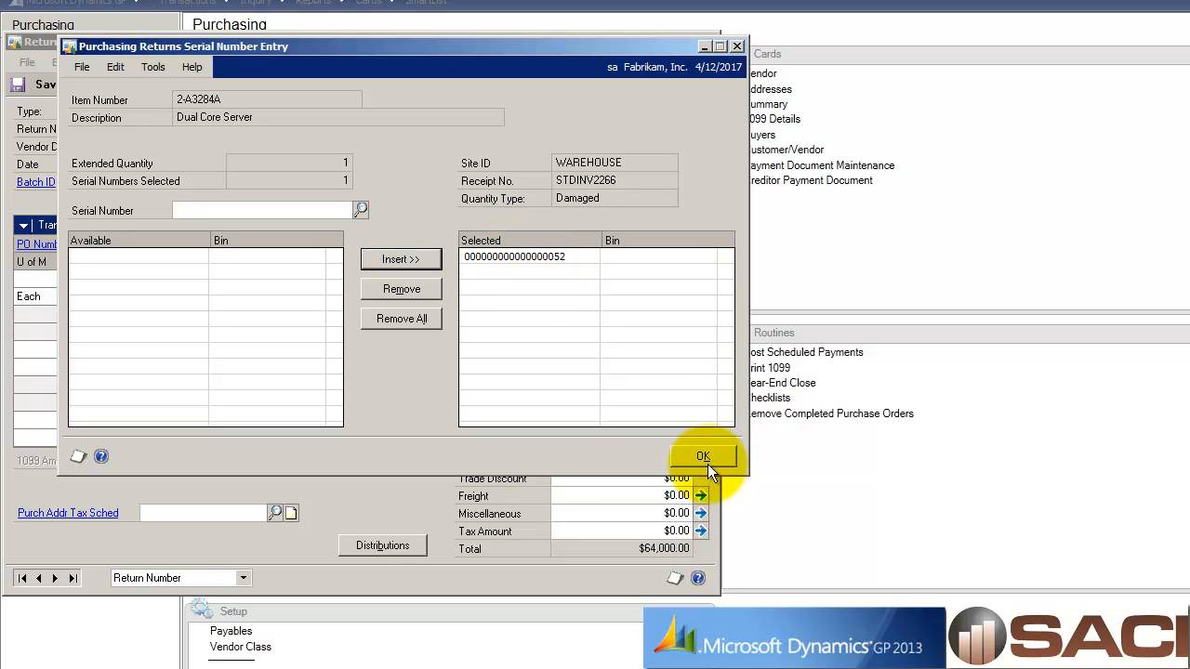
left_click(703, 456)
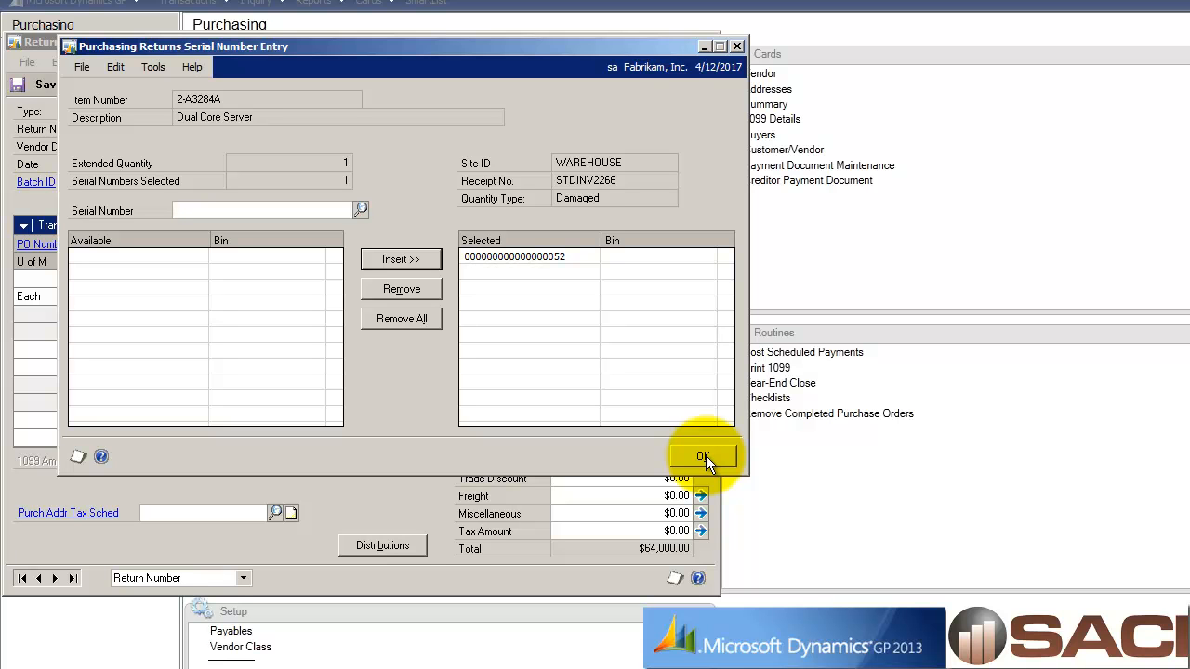
left_click(703, 456)
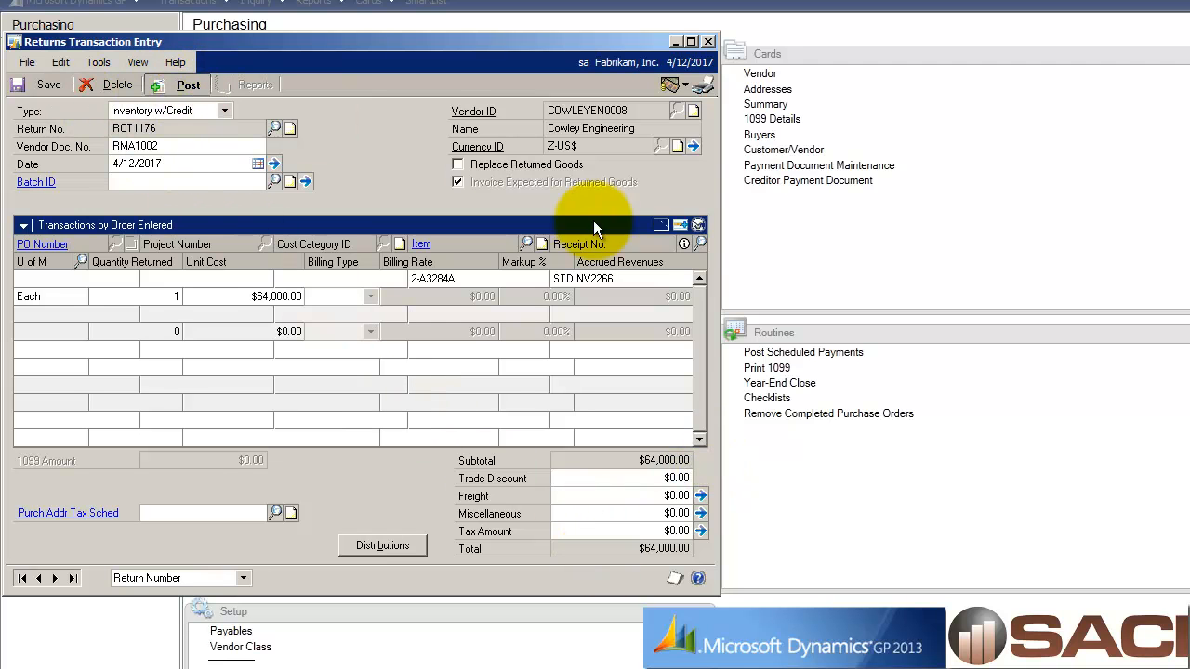
left_click(187, 86)
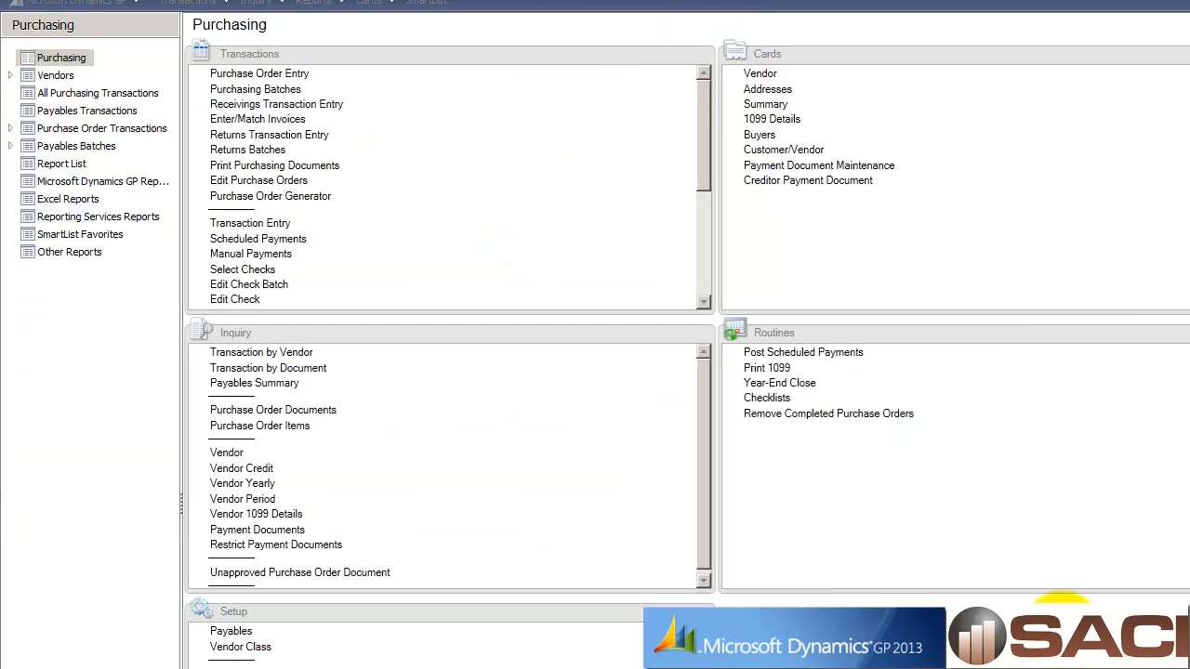
- Redisplay Cowley Engineering's (COWLEYEN0008) vendor transactions to show the new 4/12/2017 document beside invoice 1001
left_click(260, 352)
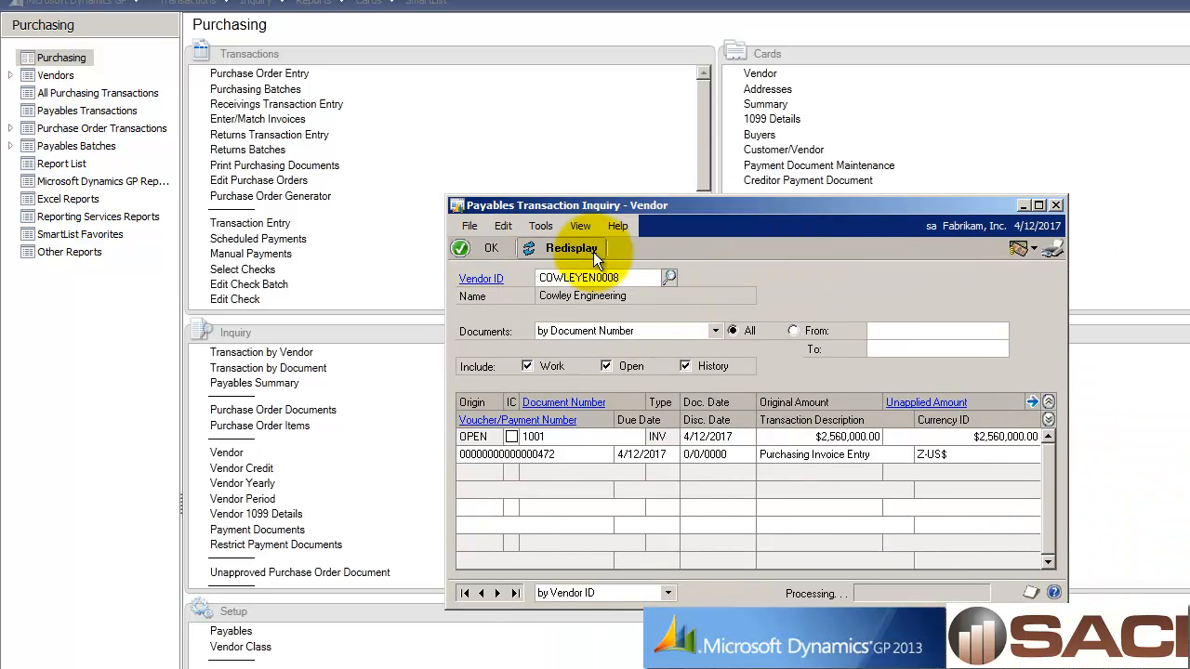
left_click(571, 249)
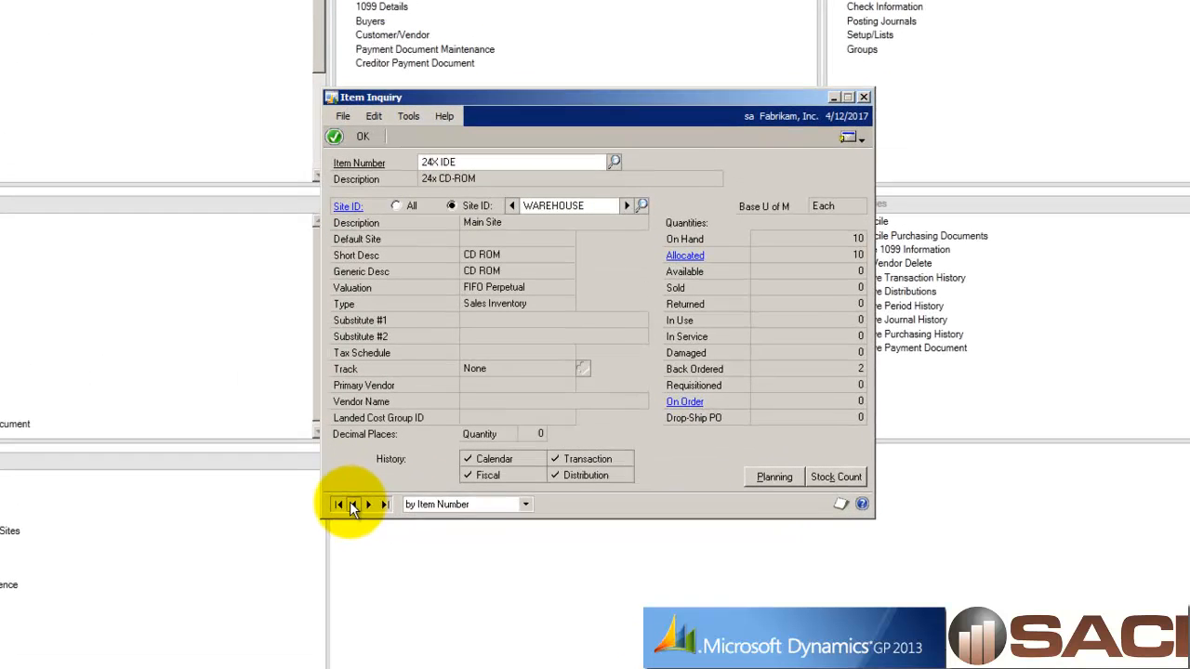
- Browse to Dual Core Server 2-A3284A and confirm zero damaged units at WAREHOUSE
left_click(338, 504)
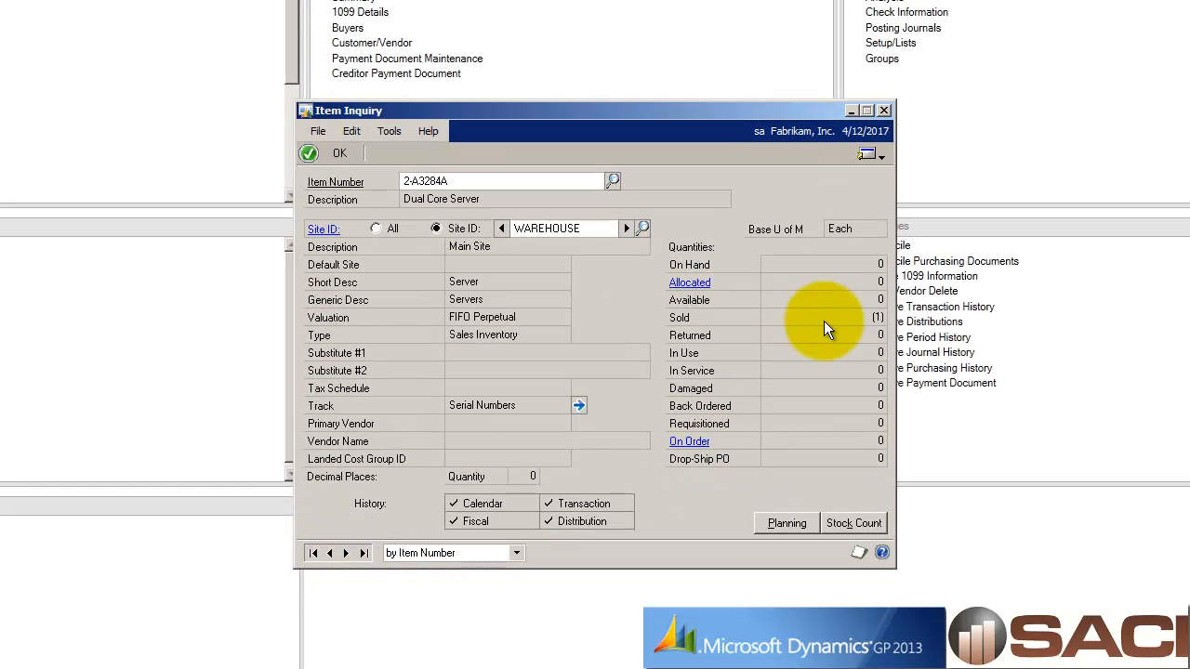
mouse_move(885, 400)
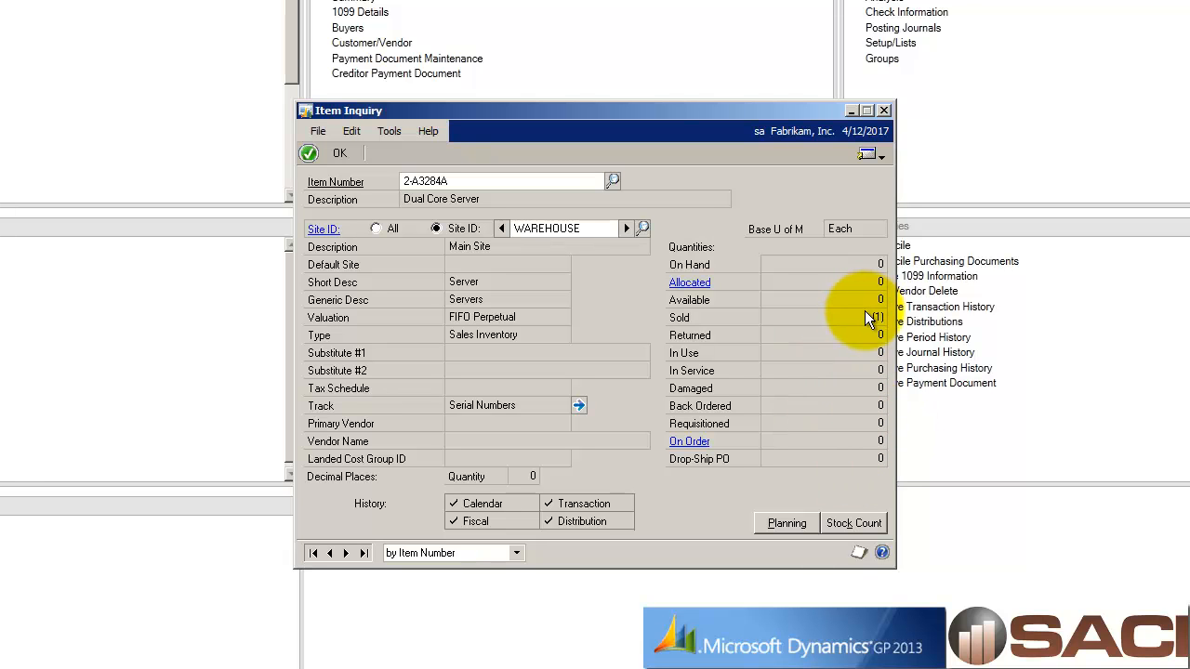
mouse_move(877, 327)
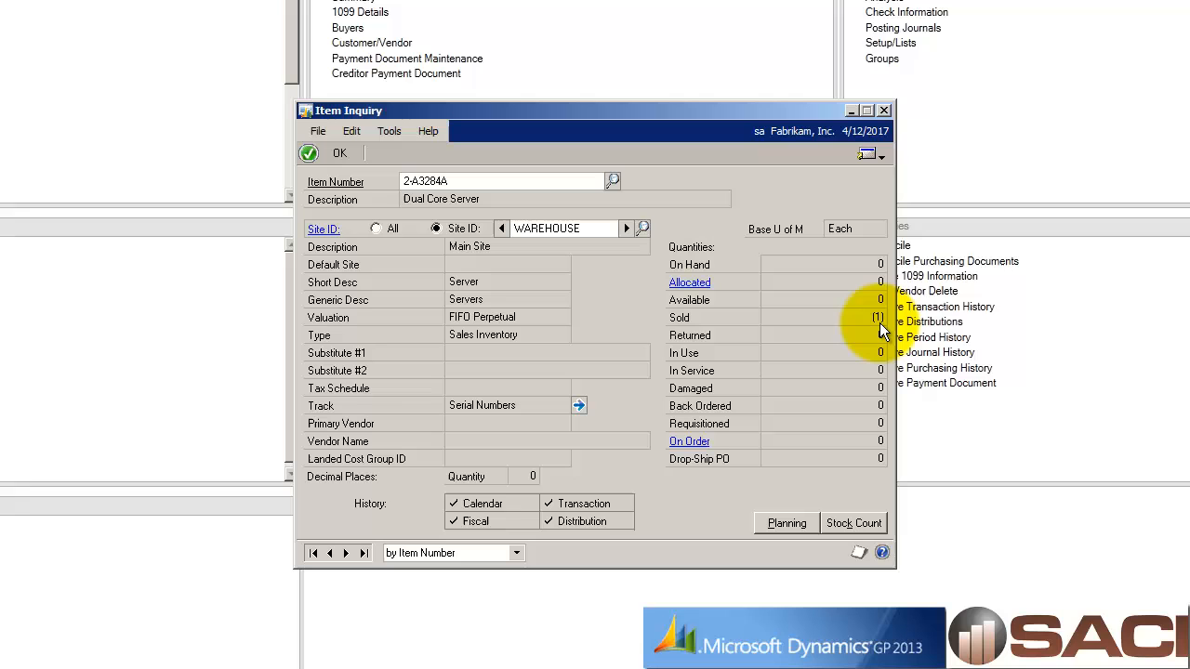